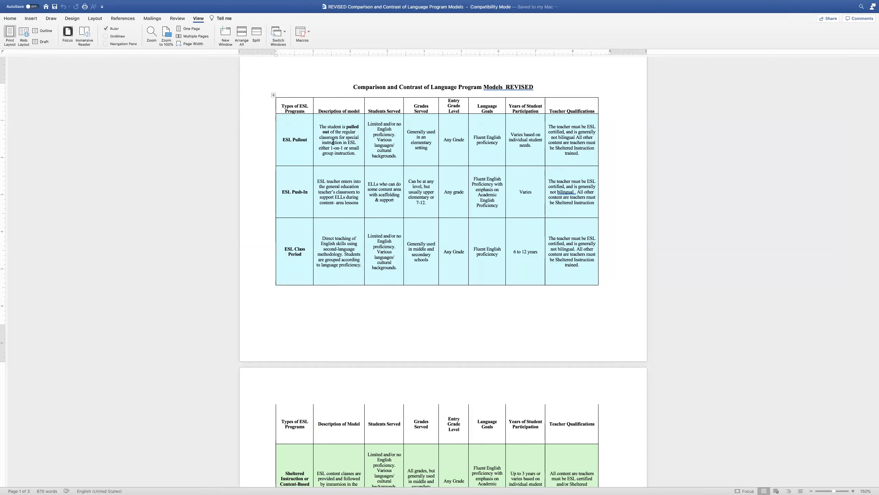
pyautogui.moveTo(213, 62)
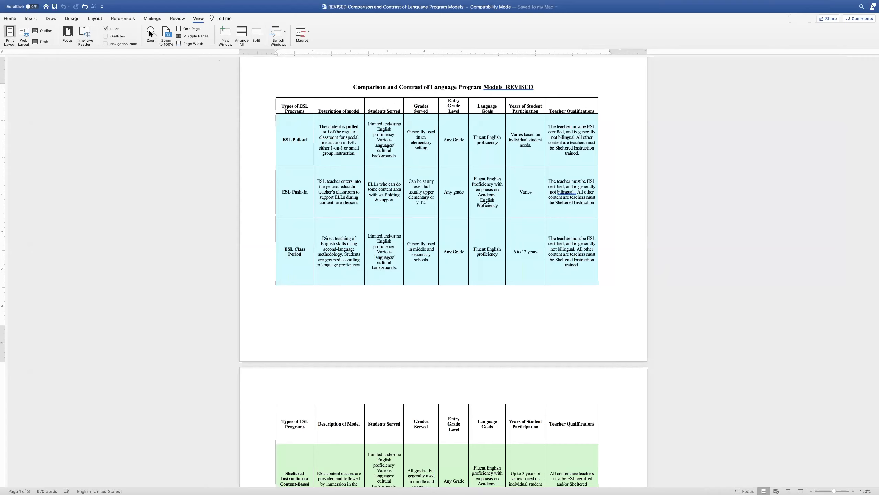
# Step: Set the document zoom to 200% via the View tab Zoom dialog
pyautogui.click(151, 34)
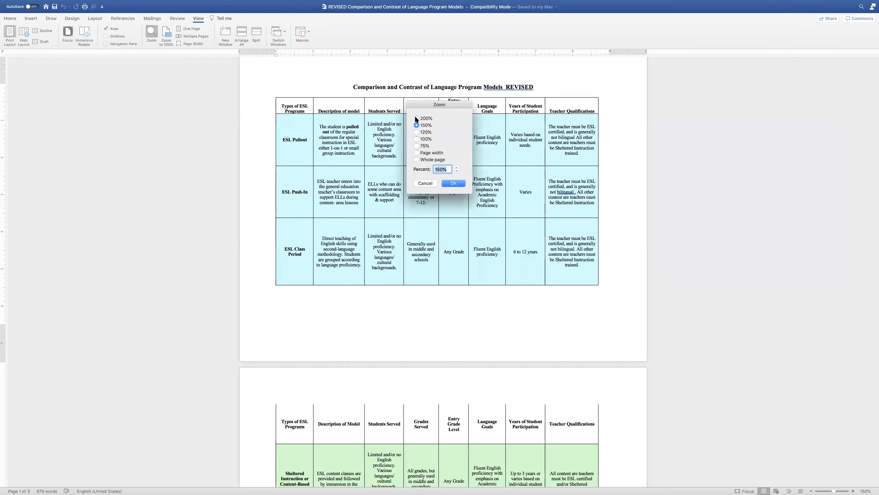
pyautogui.click(453, 183)
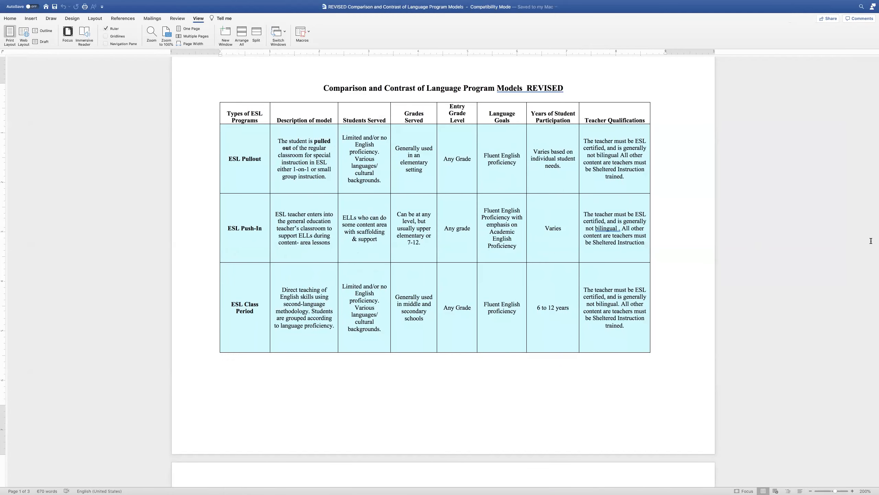
pyautogui.click(325, 88)
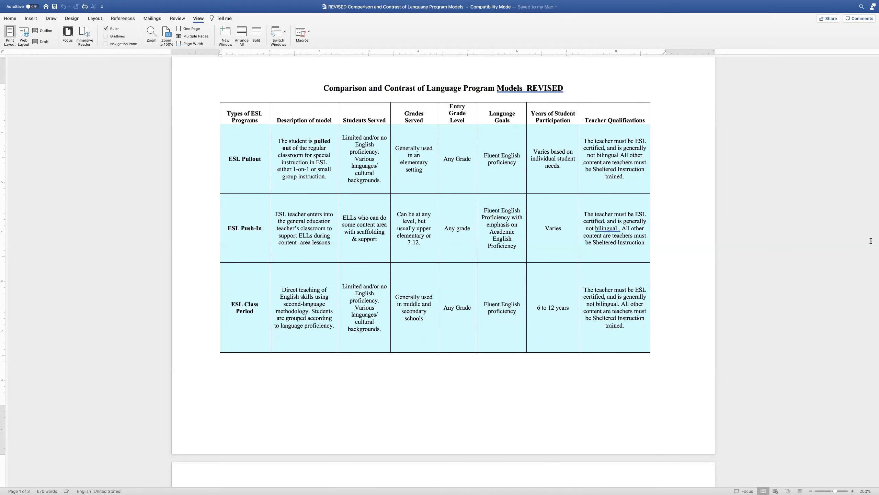
pyautogui.click(324, 88)
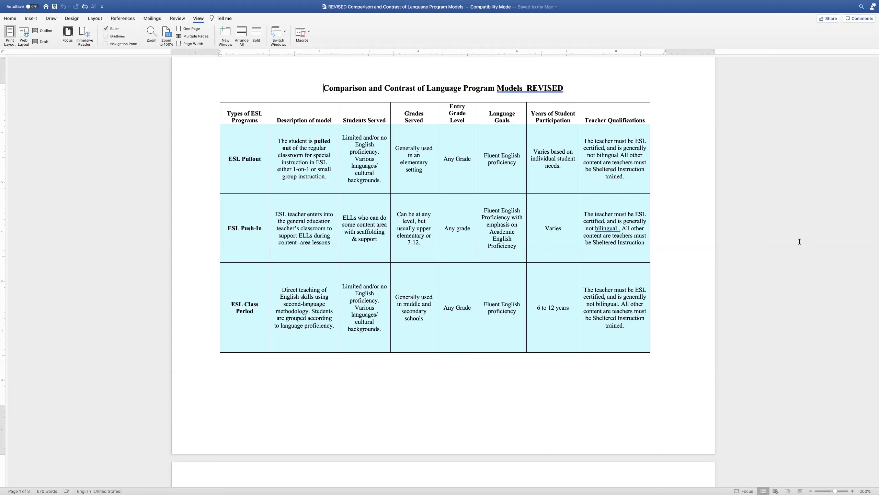
pyautogui.moveTo(504, 252)
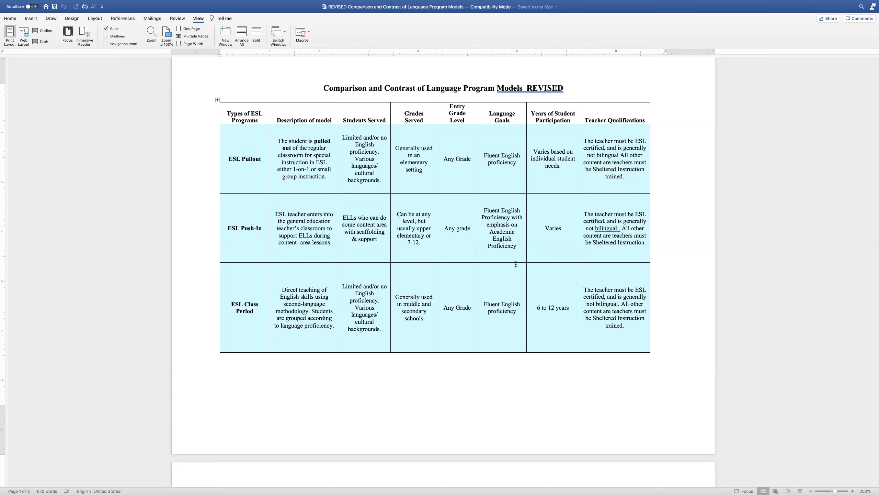
pyautogui.click(325, 88)
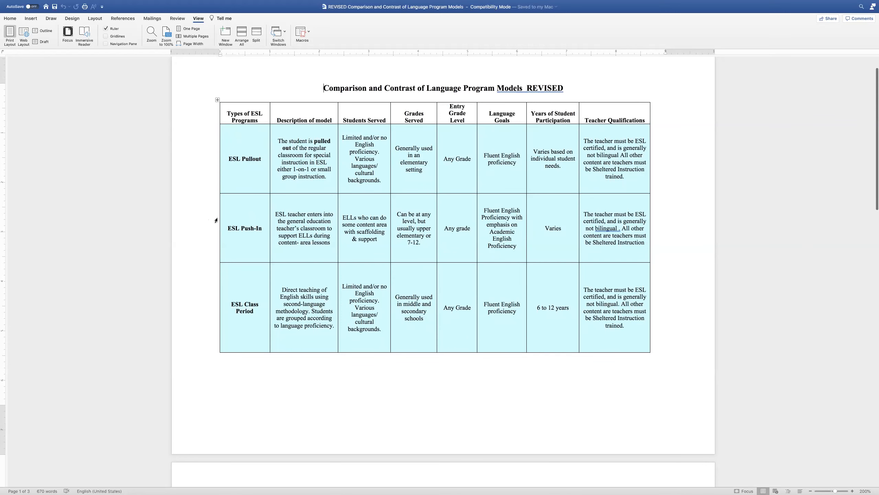
pyautogui.moveTo(264, 314)
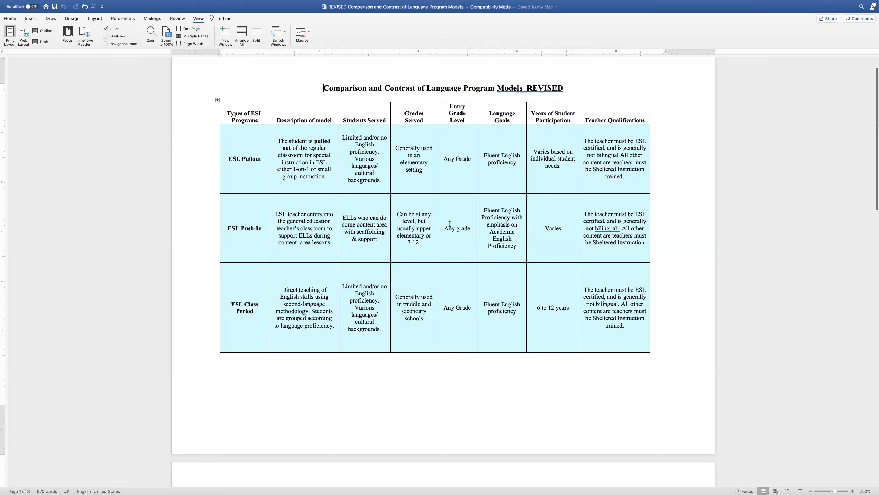
pyautogui.moveTo(778, 179)
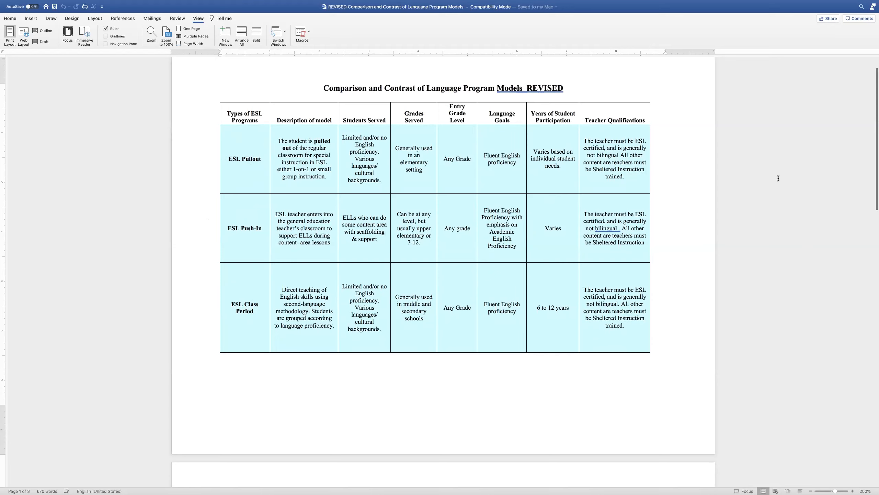
pyautogui.moveTo(791, 173)
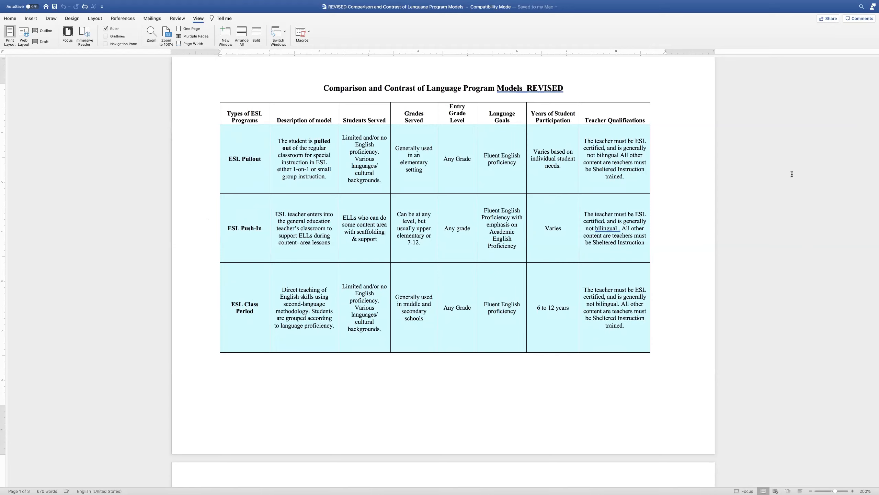
pyautogui.click(324, 88)
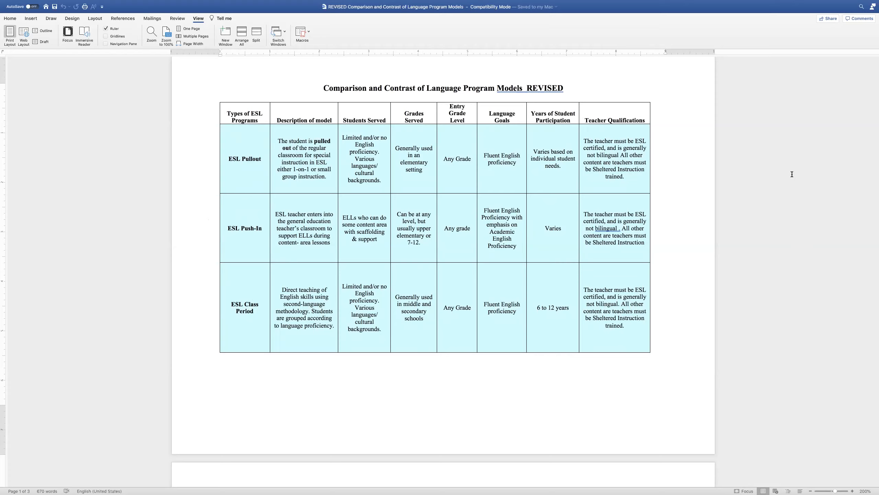
pyautogui.click(324, 88)
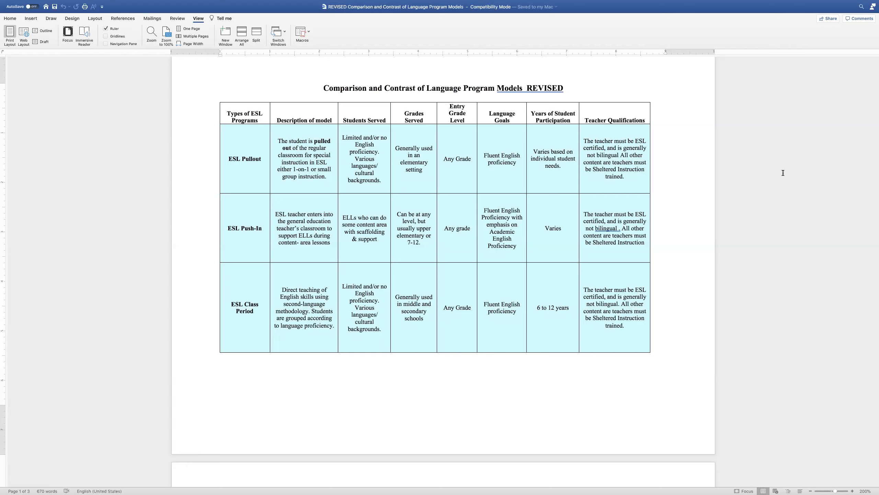
pyautogui.click(324, 88)
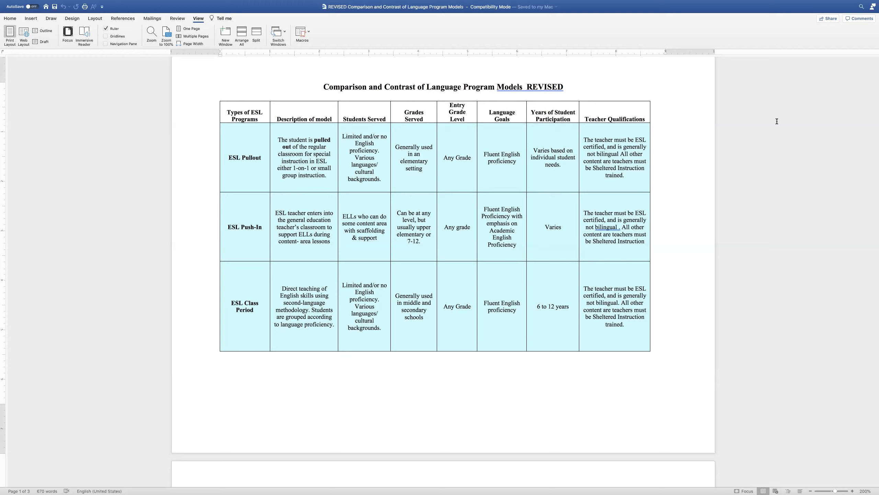
pyautogui.click(324, 87)
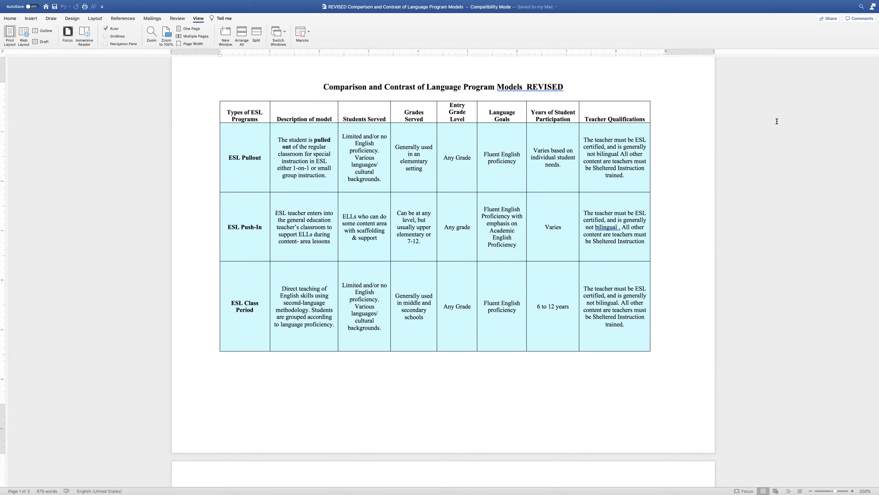
pyautogui.click(323, 87)
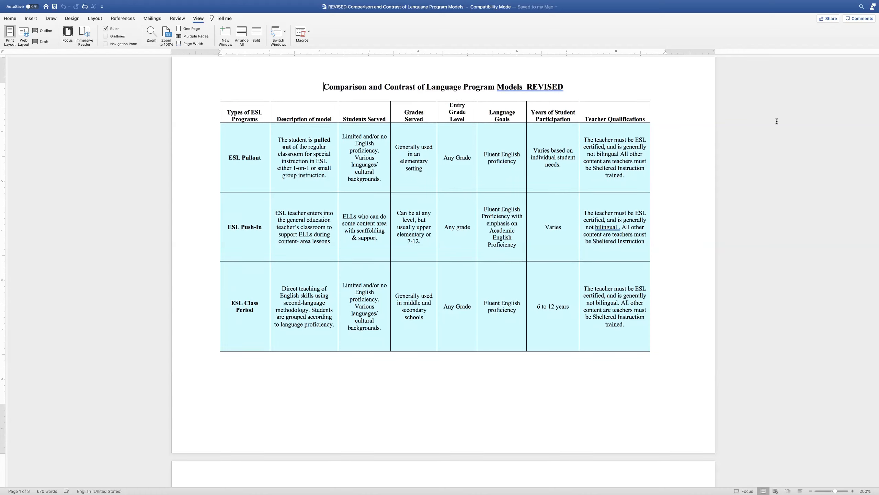
pyautogui.moveTo(803, 136)
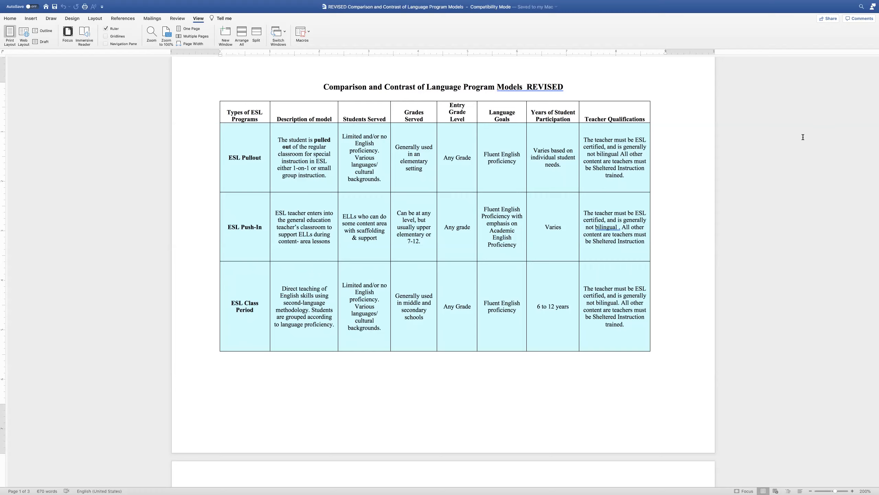
pyautogui.click(324, 87)
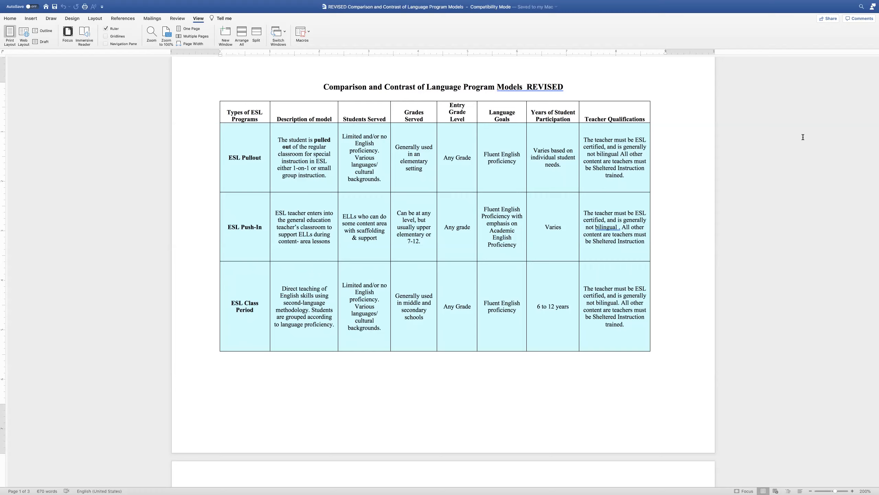
pyautogui.click(324, 88)
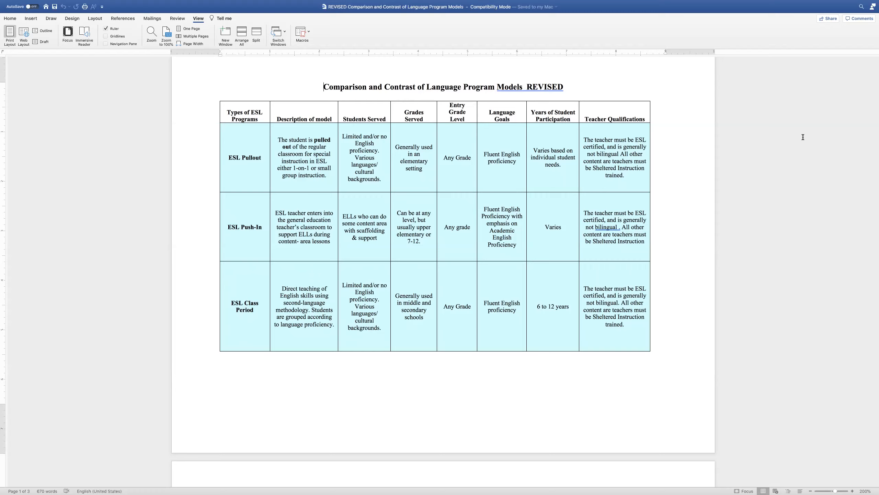
pyautogui.moveTo(790, 142)
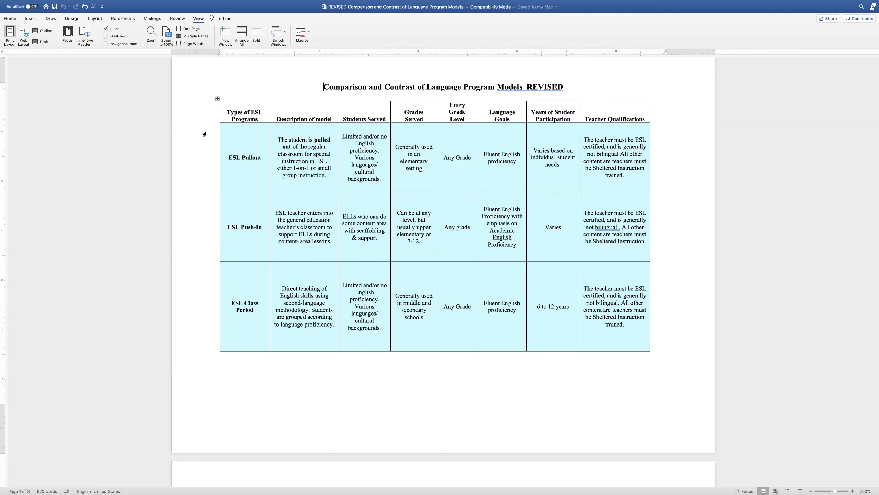
pyautogui.moveTo(191, 133)
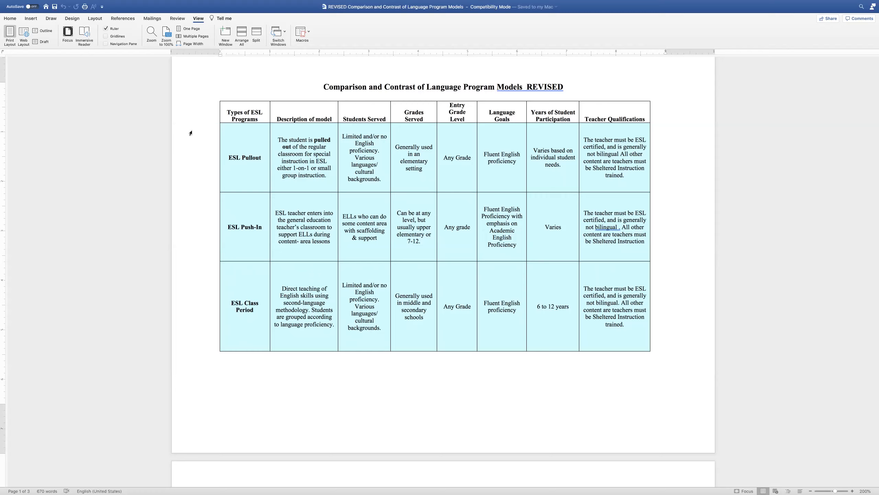
pyautogui.click(324, 87)
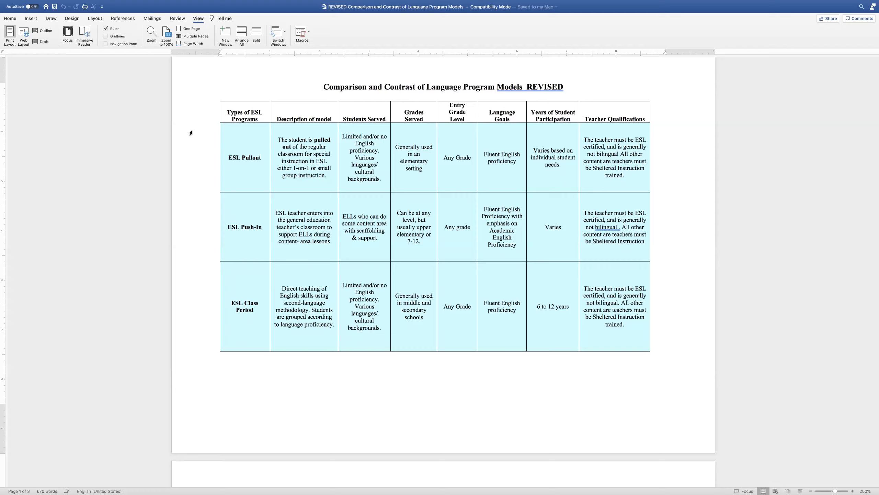
pyautogui.click(323, 87)
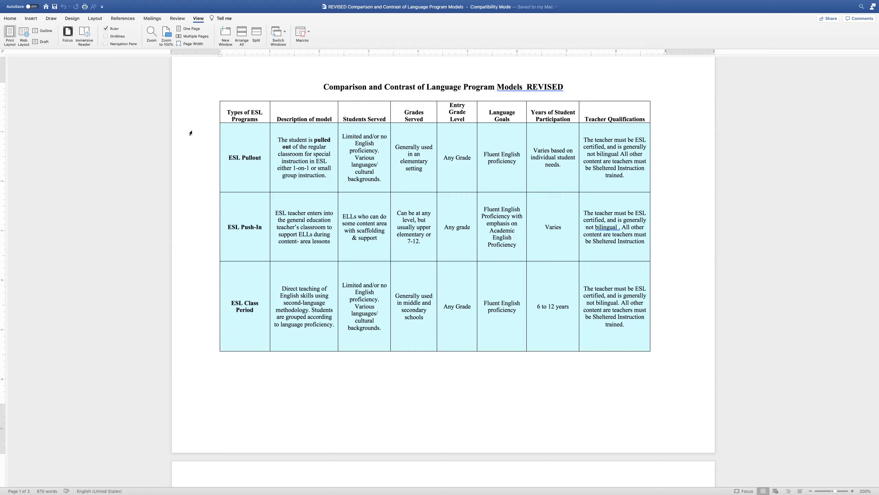
pyautogui.click(324, 88)
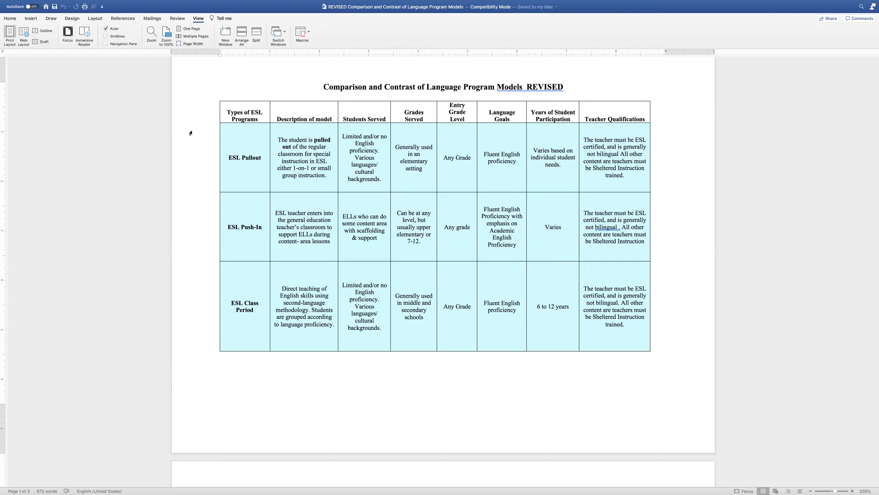
pyautogui.click(324, 87)
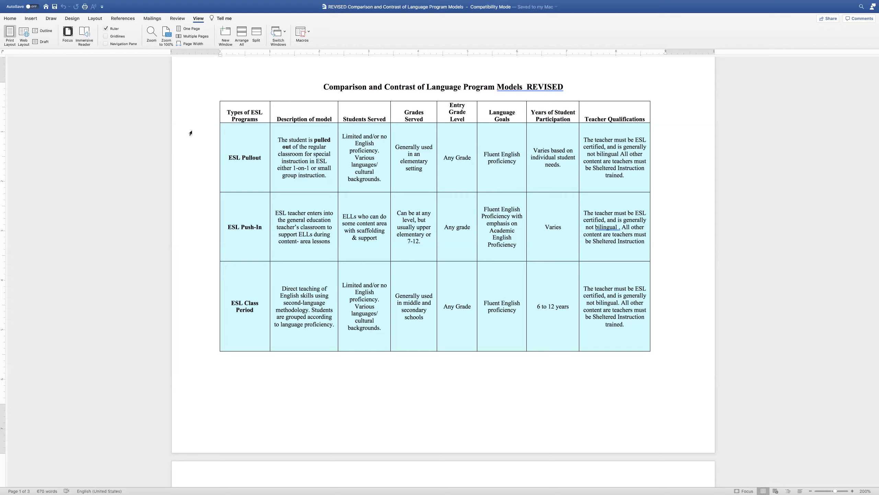
pyautogui.click(324, 87)
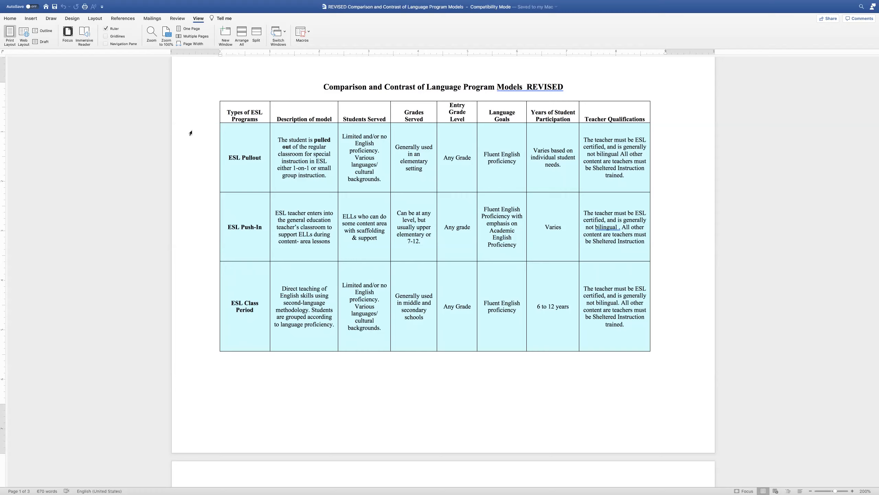
pyautogui.click(323, 87)
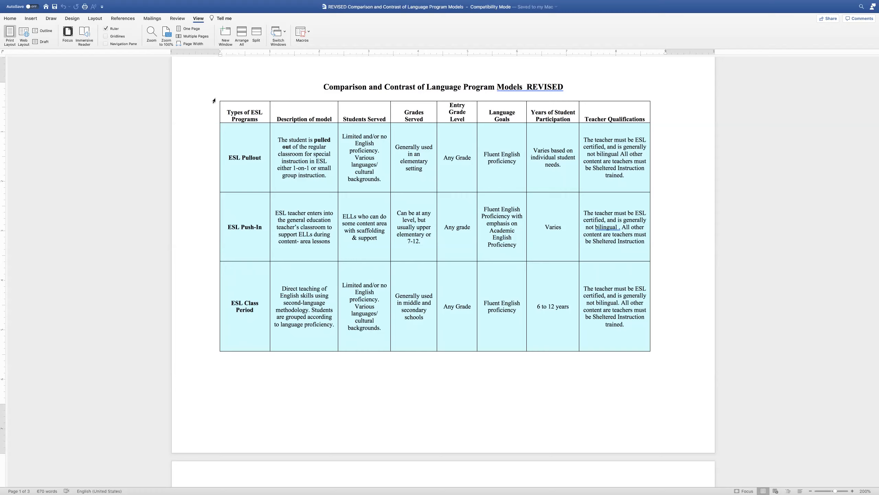
pyautogui.click(324, 87)
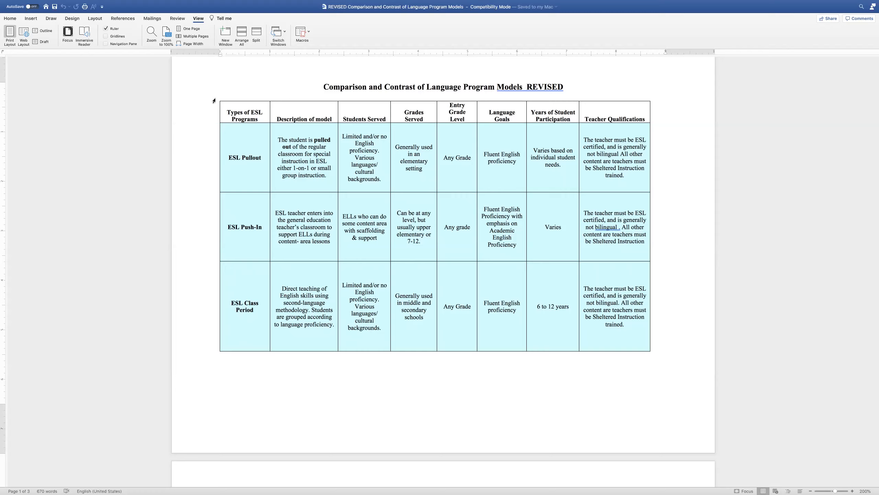
pyautogui.click(323, 87)
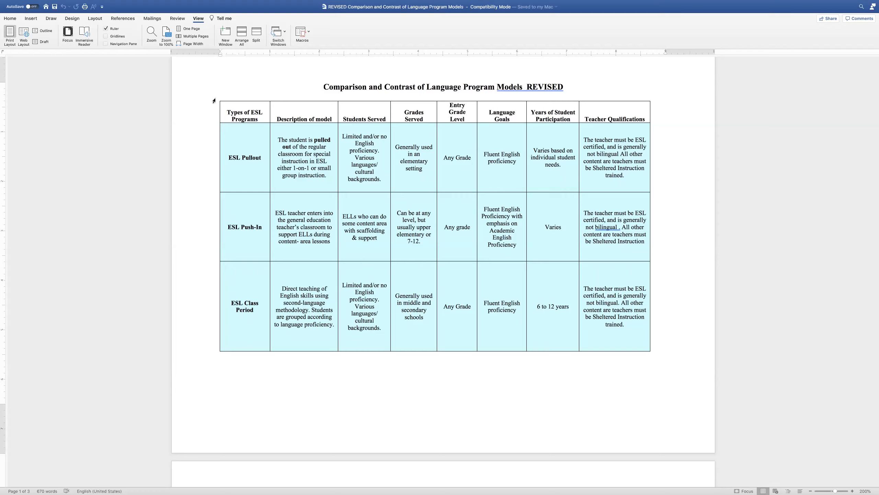
pyautogui.click(323, 88)
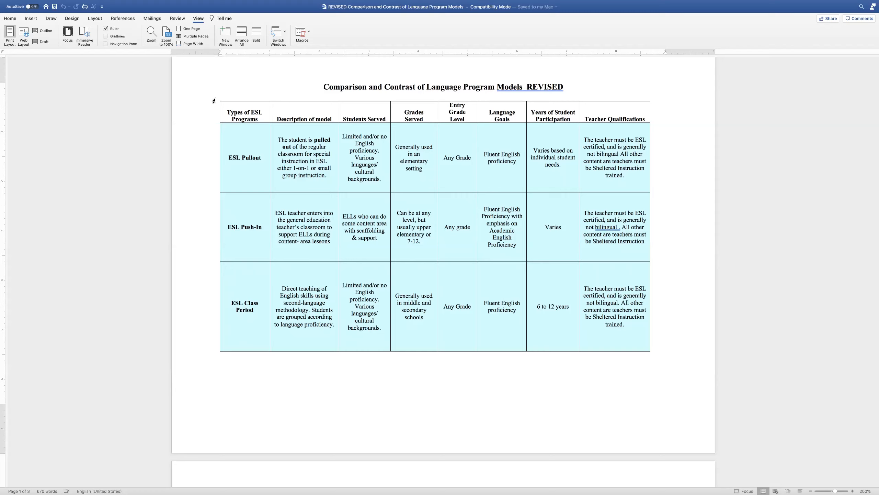
pyautogui.click(324, 87)
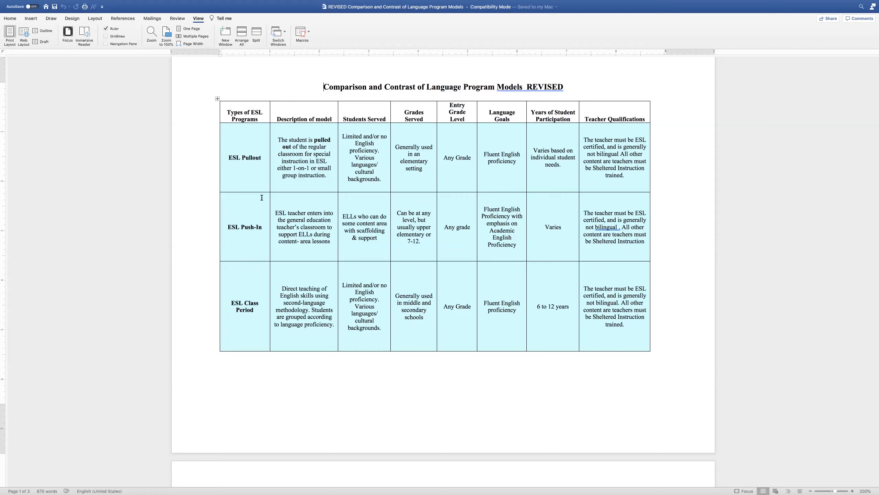
pyautogui.moveTo(253, 207)
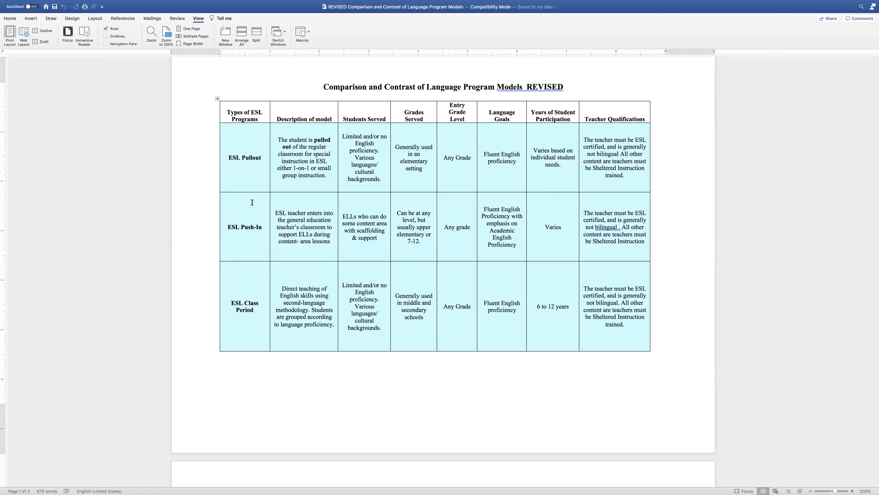
pyautogui.click(324, 87)
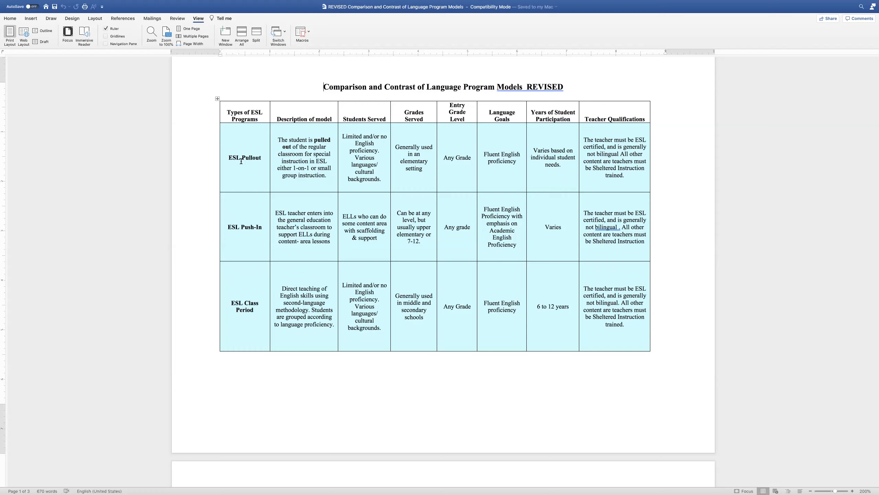
pyautogui.moveTo(199, 231)
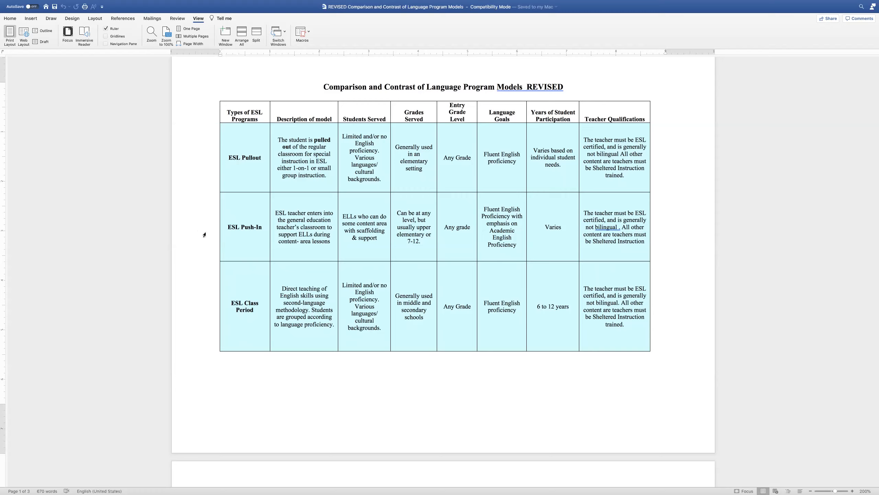
pyautogui.moveTo(375, 277)
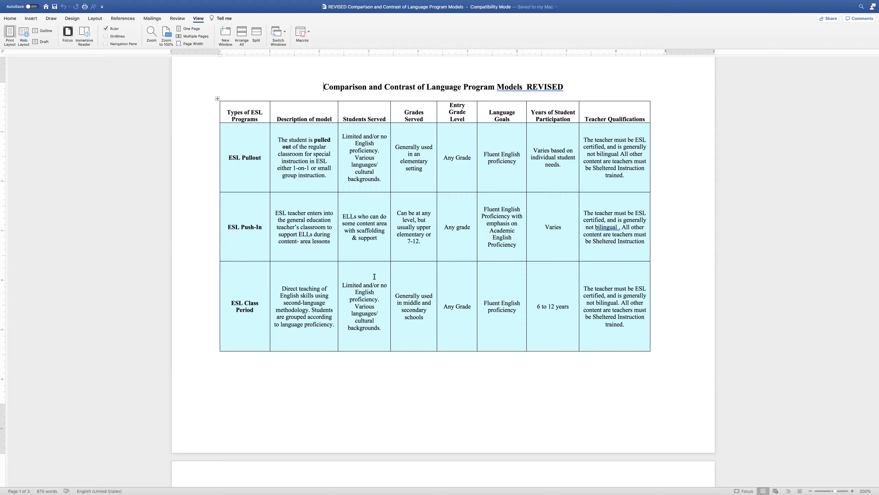
pyautogui.moveTo(710, 273)
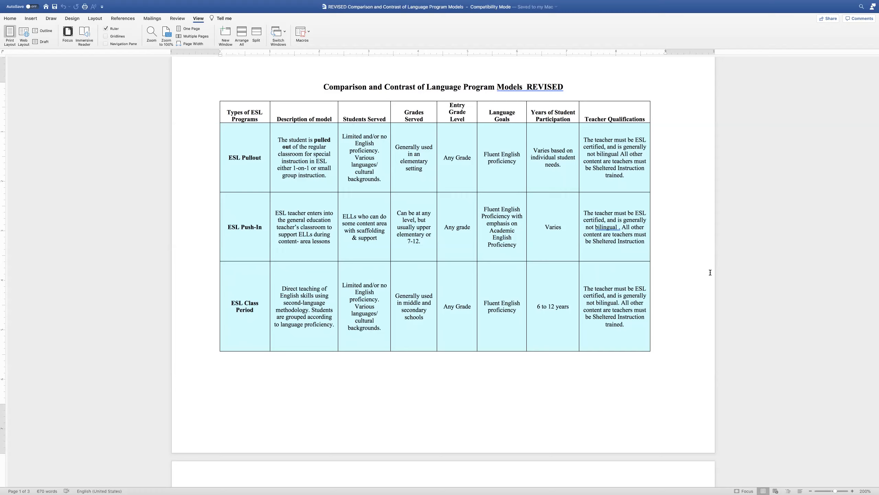
pyautogui.click(323, 87)
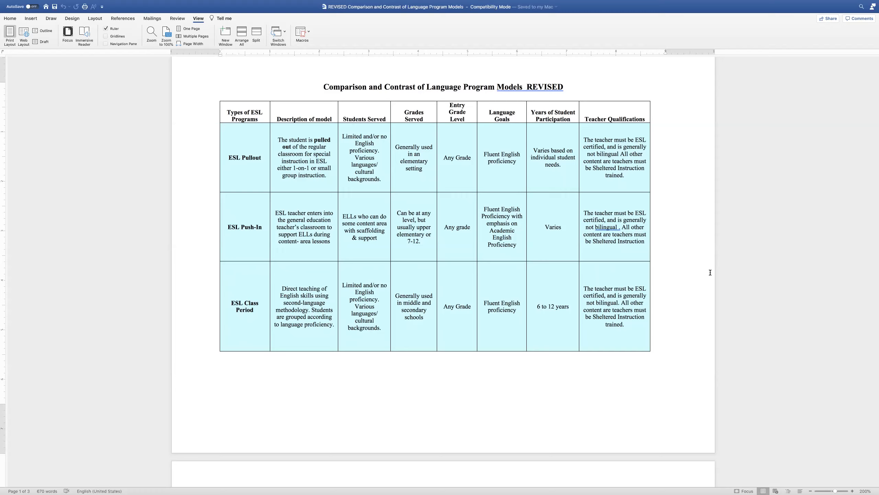
pyautogui.click(323, 87)
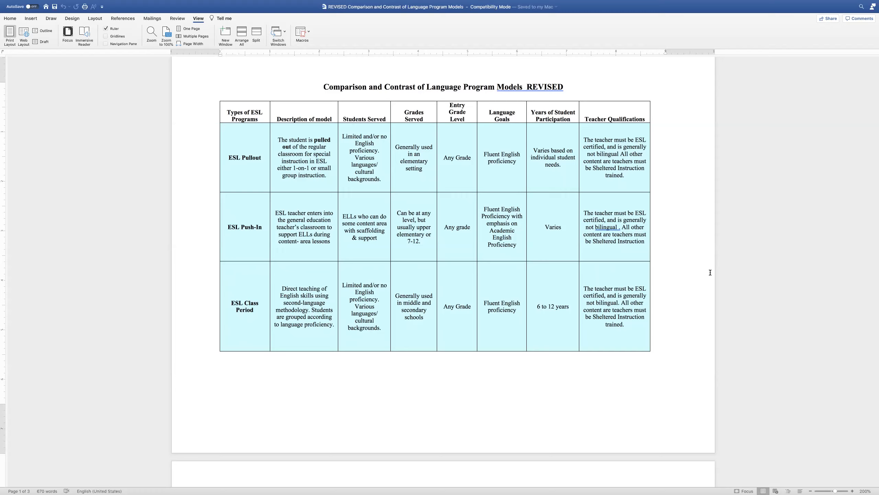
pyautogui.click(323, 87)
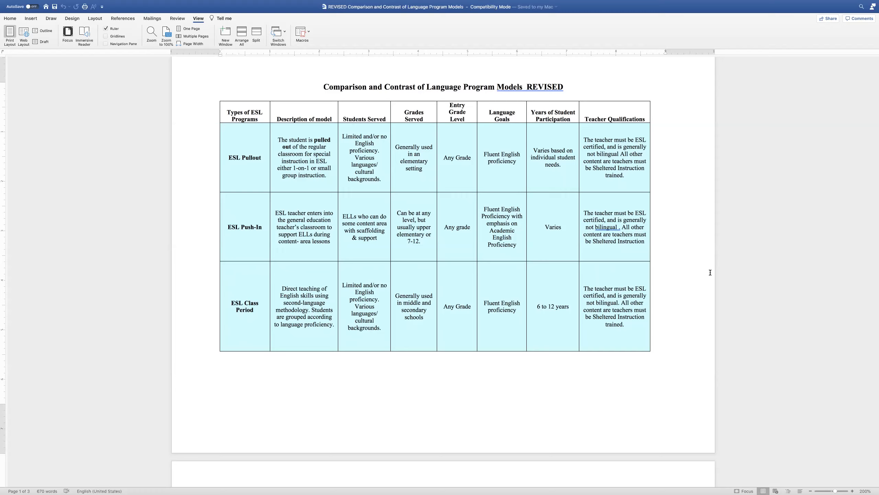
pyautogui.click(323, 87)
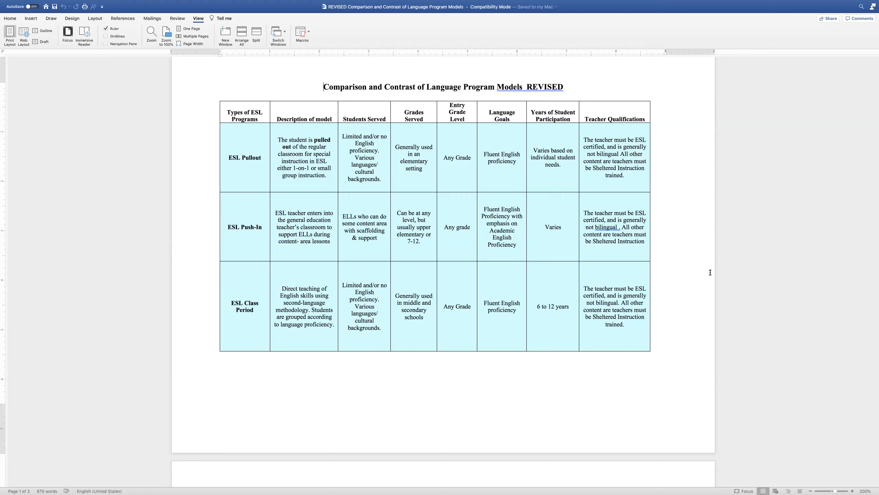
pyautogui.moveTo(780, 293)
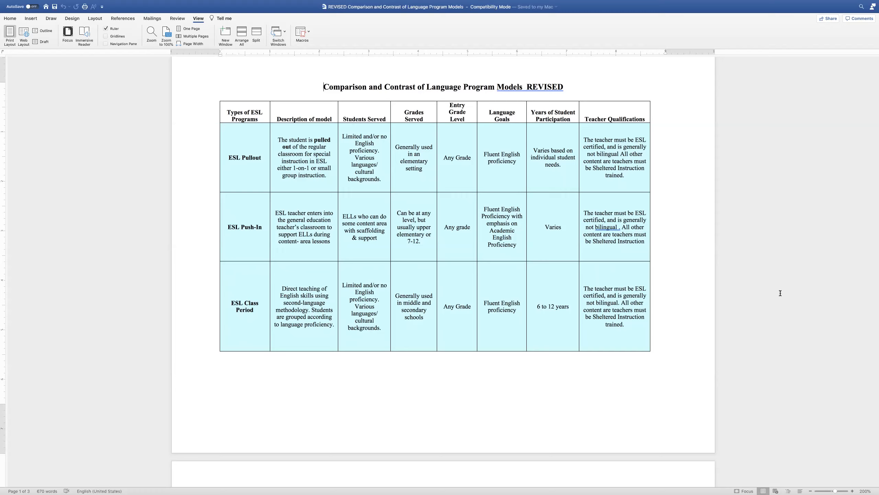
# Step: Scroll to page 3 to bring the Sheltered Instruction and Newcomer Programs rows into view
pyautogui.scroll(-3)
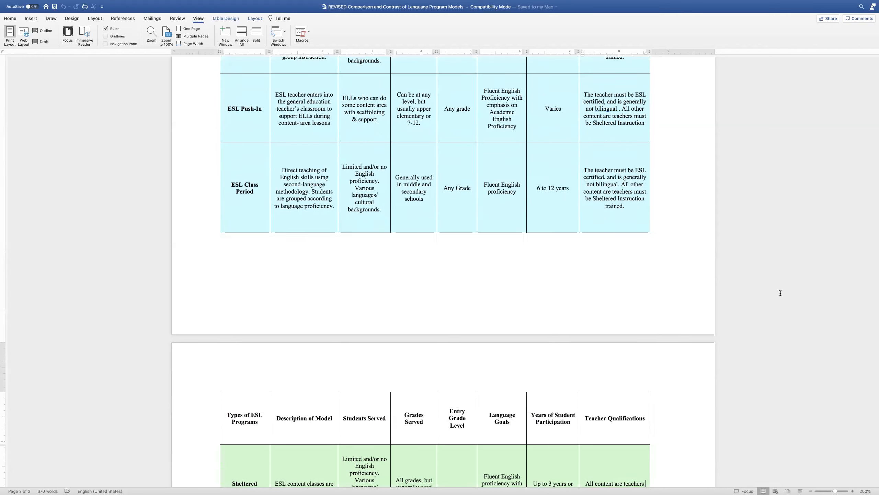
pyautogui.scroll(-3)
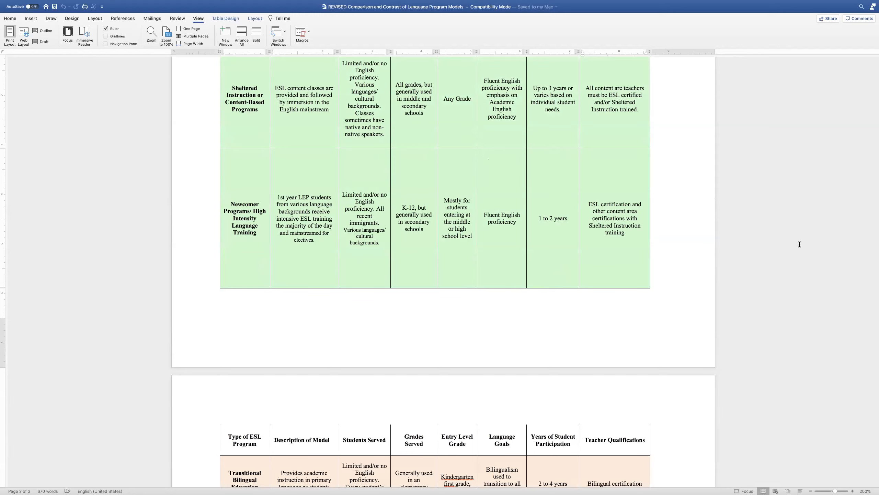
pyautogui.scroll(3)
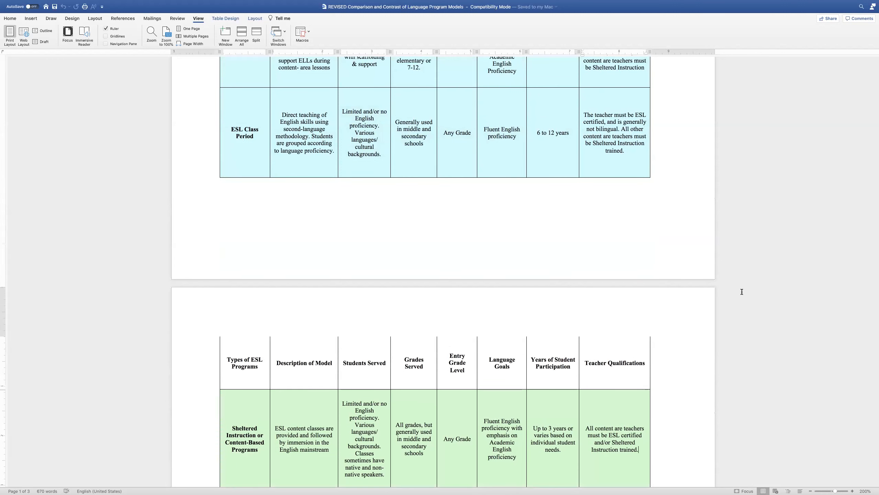
pyautogui.moveTo(678, 369)
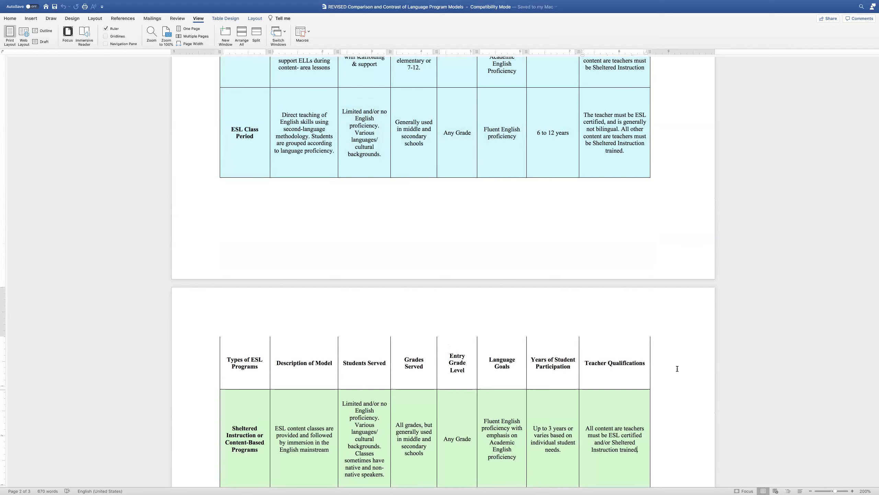
pyautogui.scroll(-3)
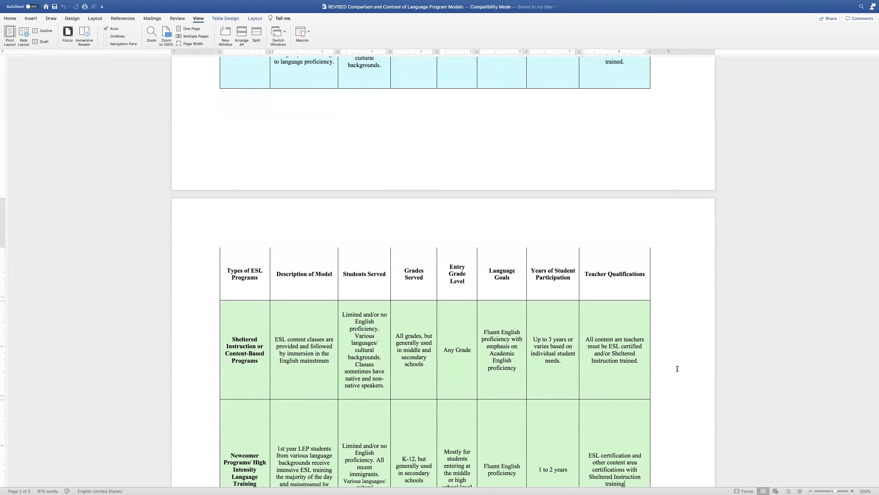
pyautogui.scroll(-3)
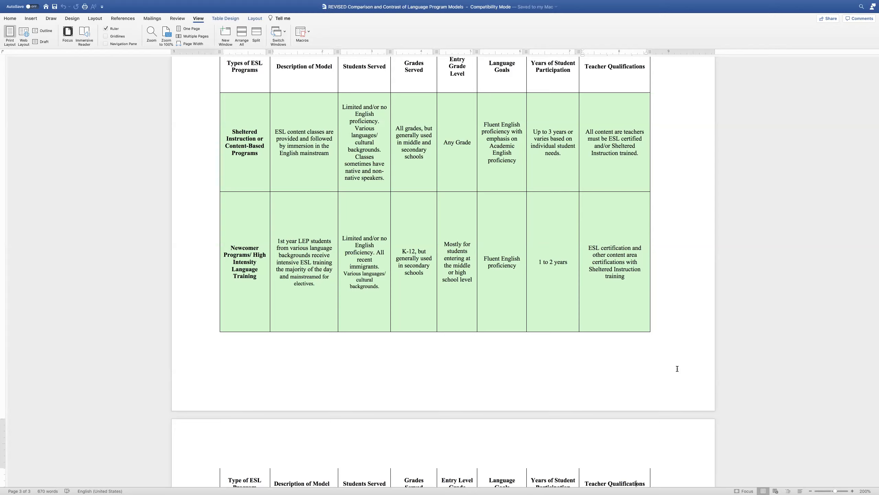
pyautogui.moveTo(680, 246)
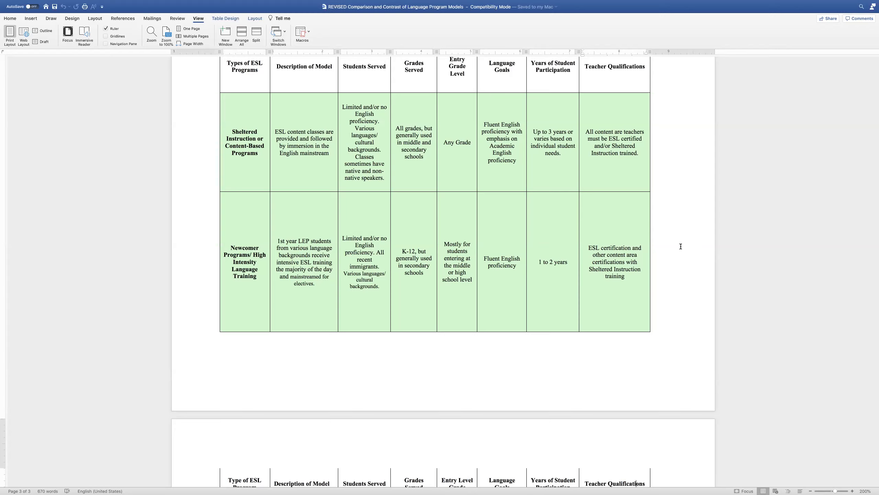
pyautogui.moveTo(658, 260)
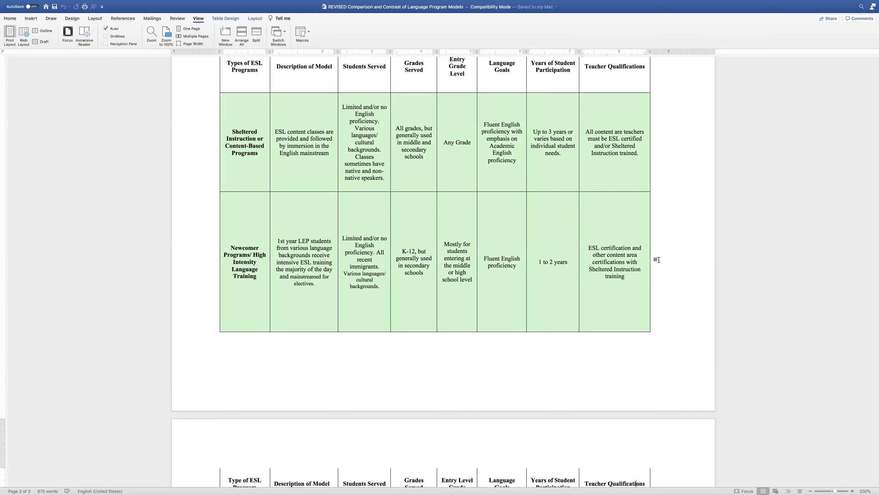
pyautogui.moveTo(657, 282)
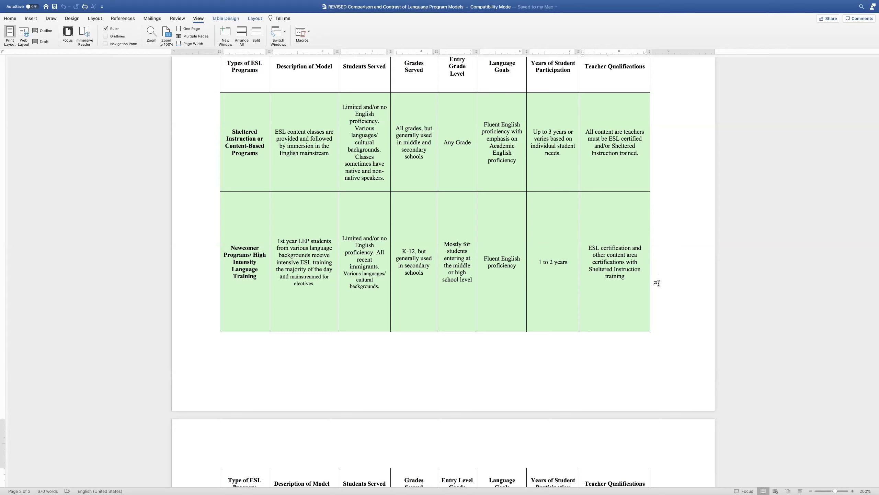
pyautogui.moveTo(616, 236)
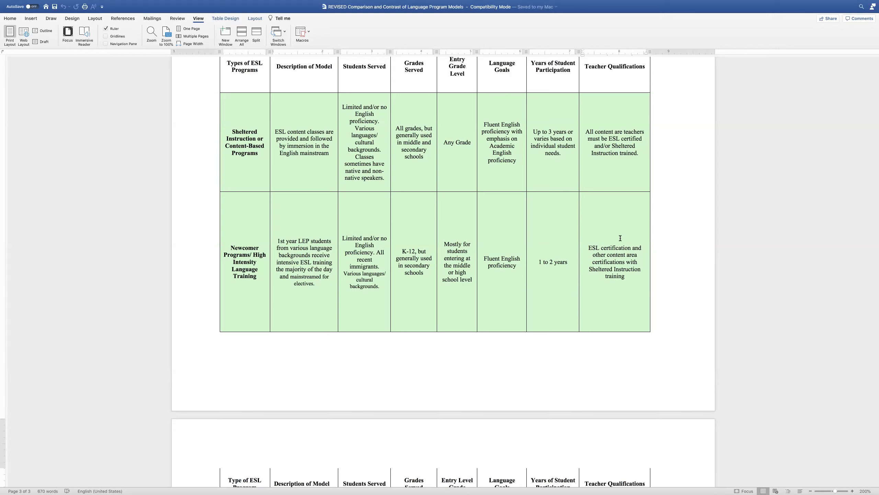
pyautogui.moveTo(520, 198)
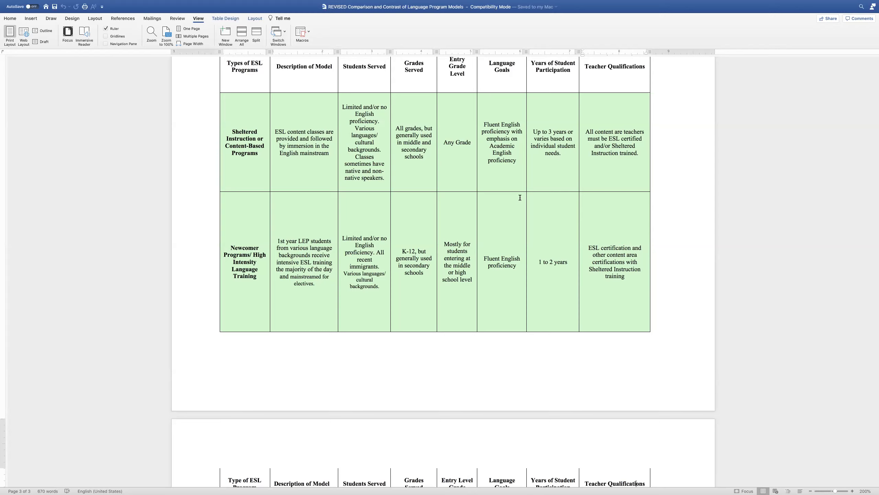
pyautogui.moveTo(425, 168)
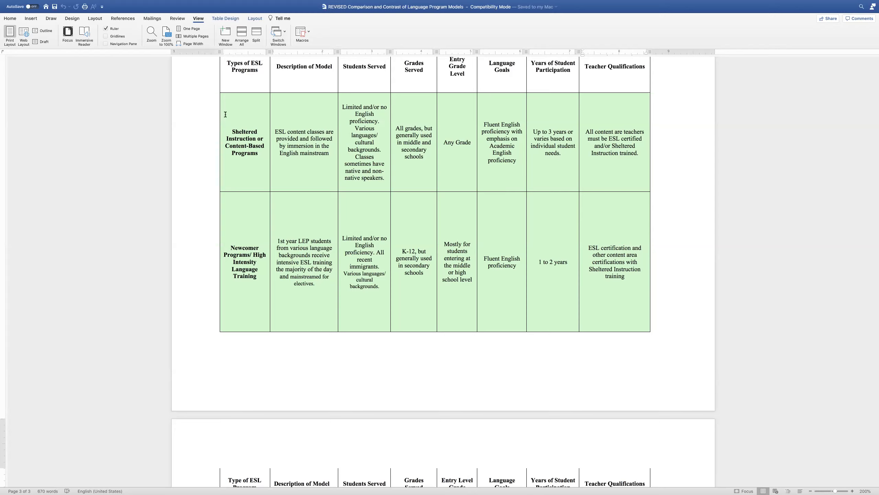
pyautogui.moveTo(332, 117)
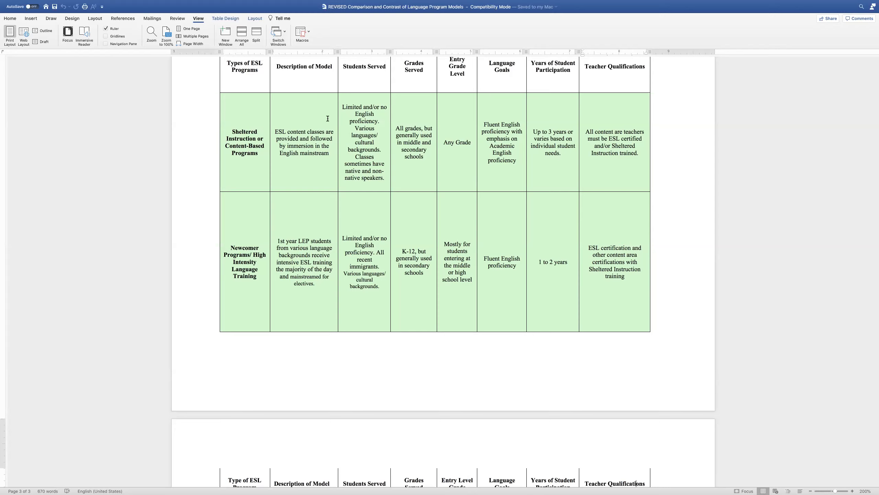
pyautogui.moveTo(390, 110)
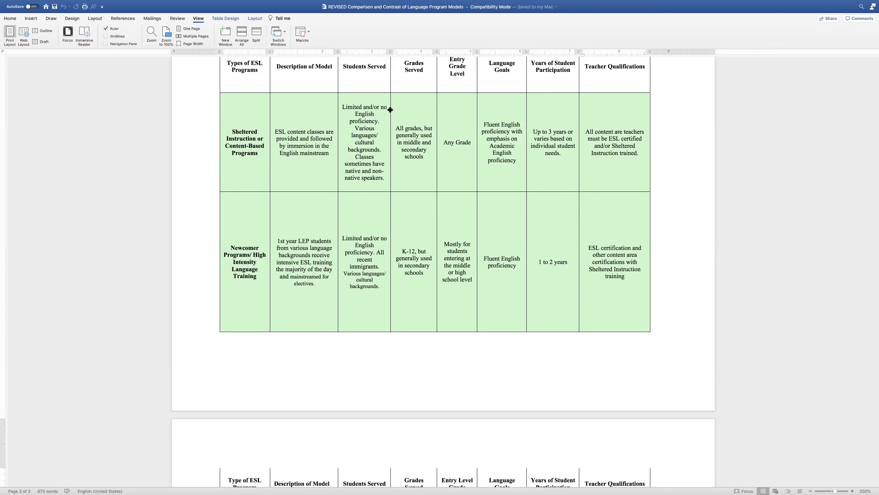
pyautogui.moveTo(424, 114)
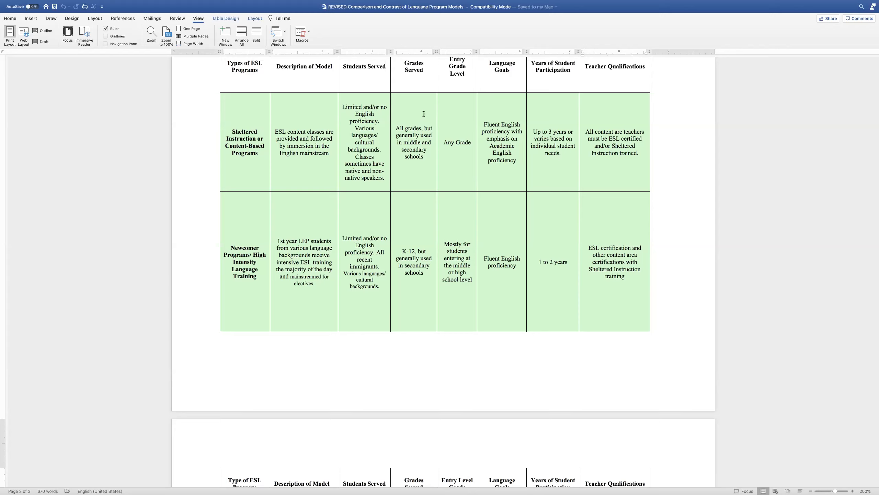
pyautogui.moveTo(328, 198)
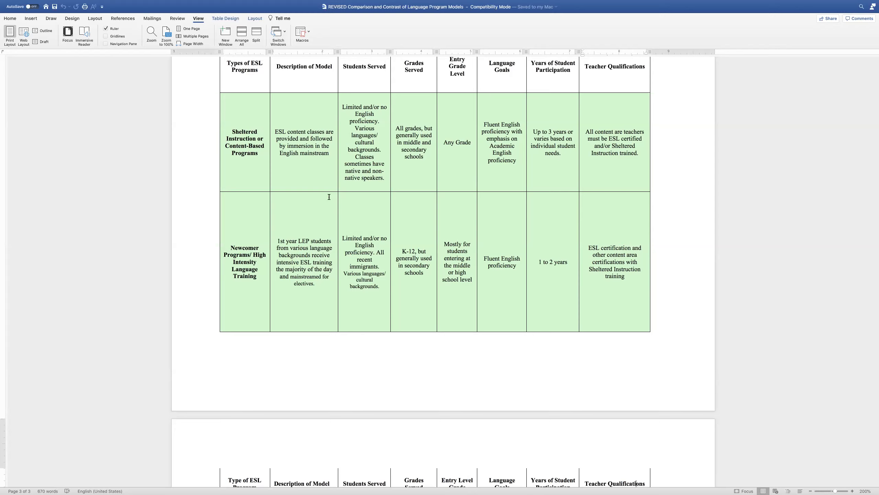
pyautogui.moveTo(325, 203)
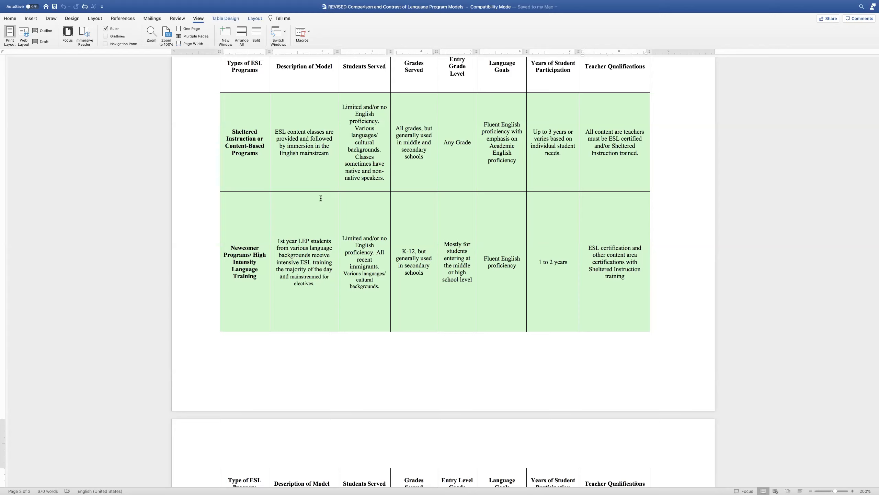
pyautogui.moveTo(271, 169)
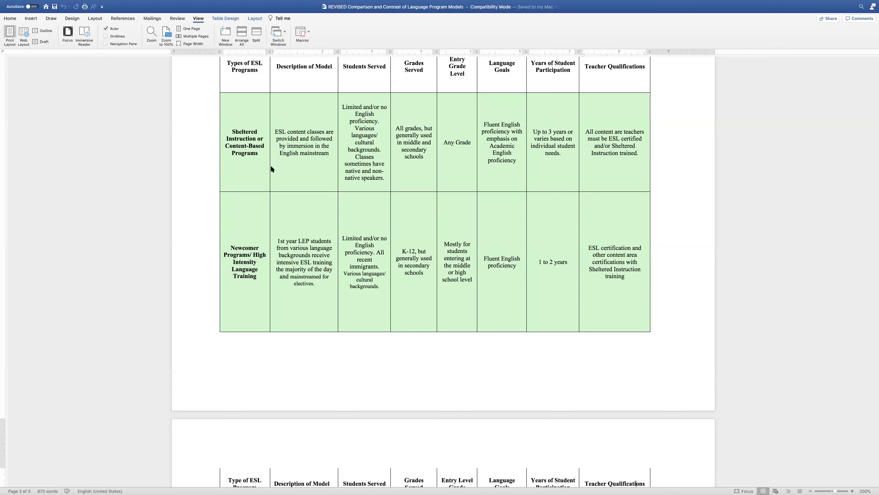
pyautogui.moveTo(275, 142)
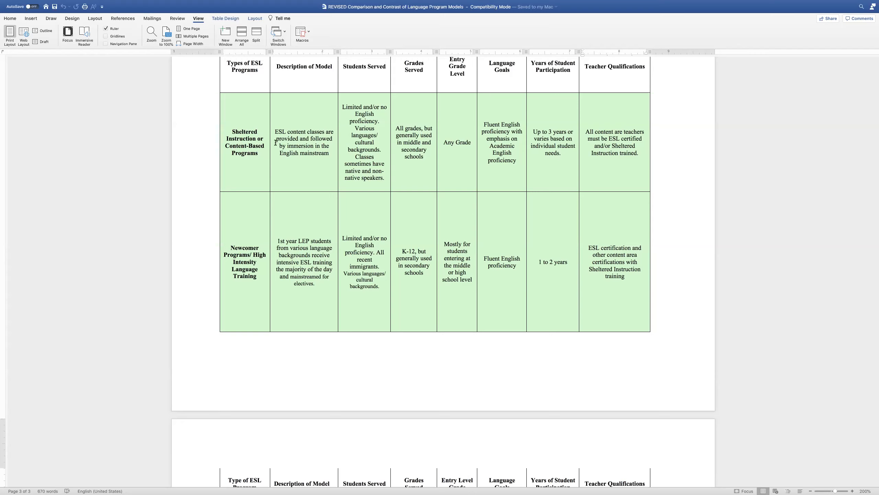
pyautogui.moveTo(221, 132)
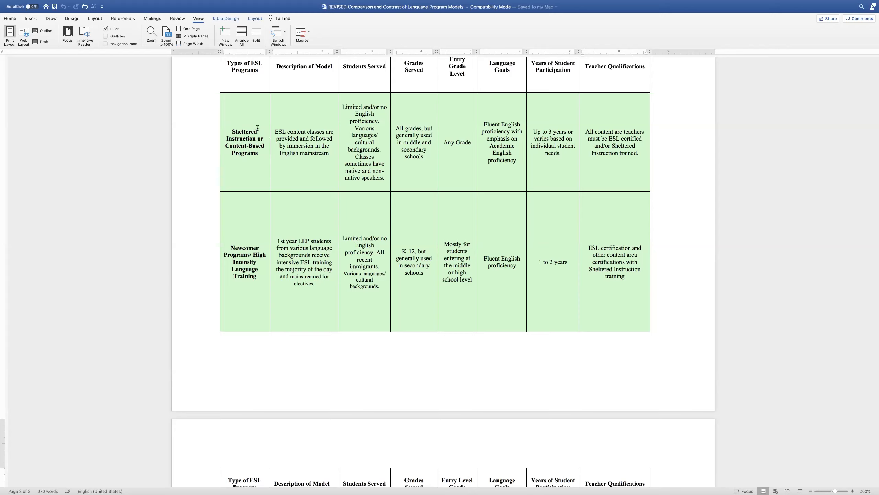
pyautogui.moveTo(257, 121)
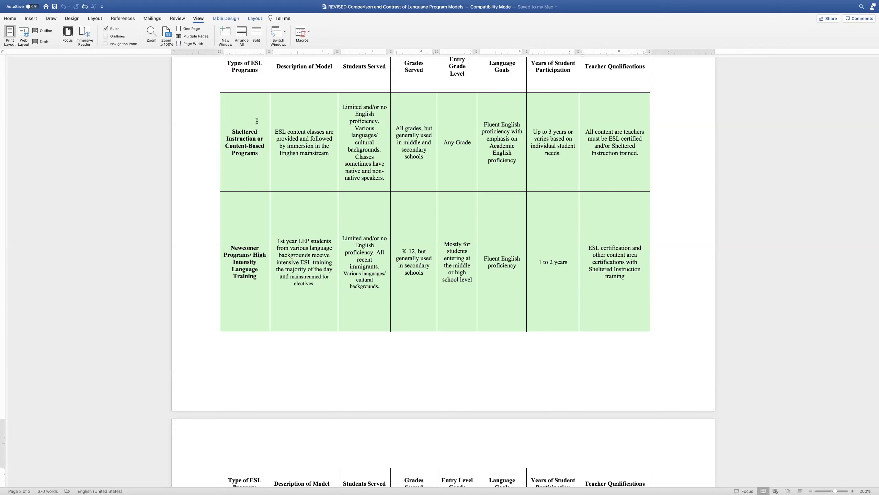
pyautogui.moveTo(253, 118)
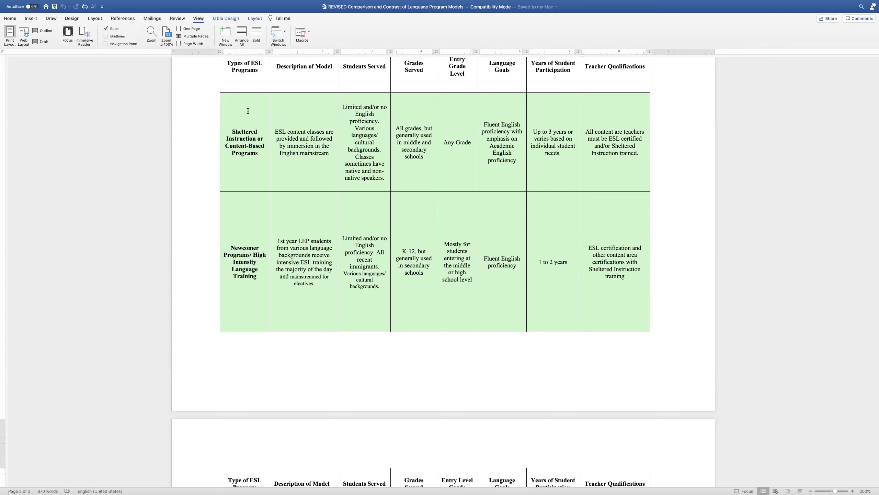
pyautogui.moveTo(316, 219)
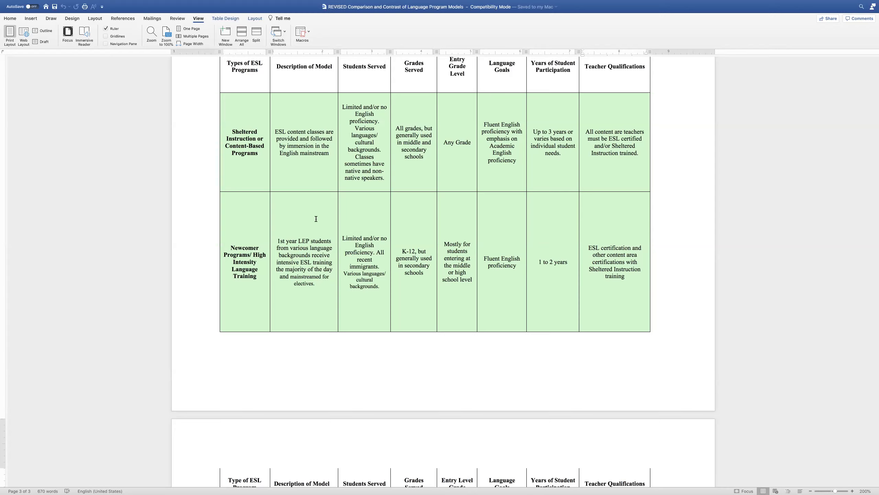
pyautogui.moveTo(322, 218)
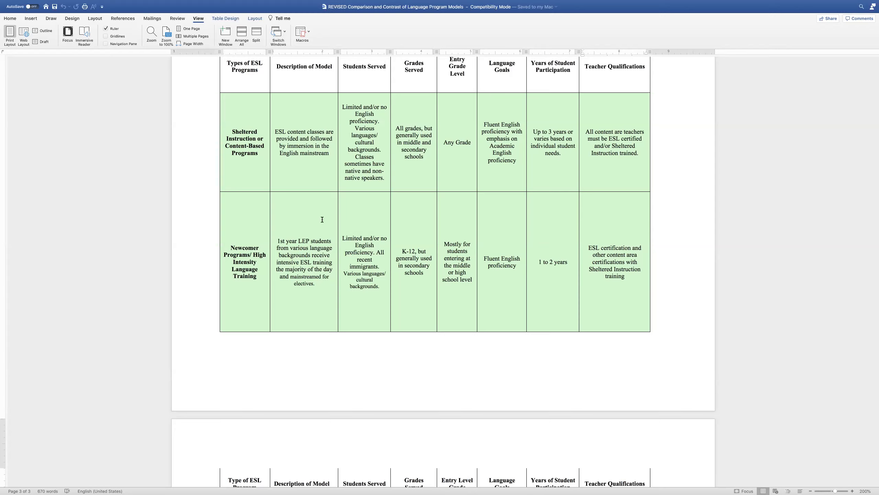
pyautogui.moveTo(373, 216)
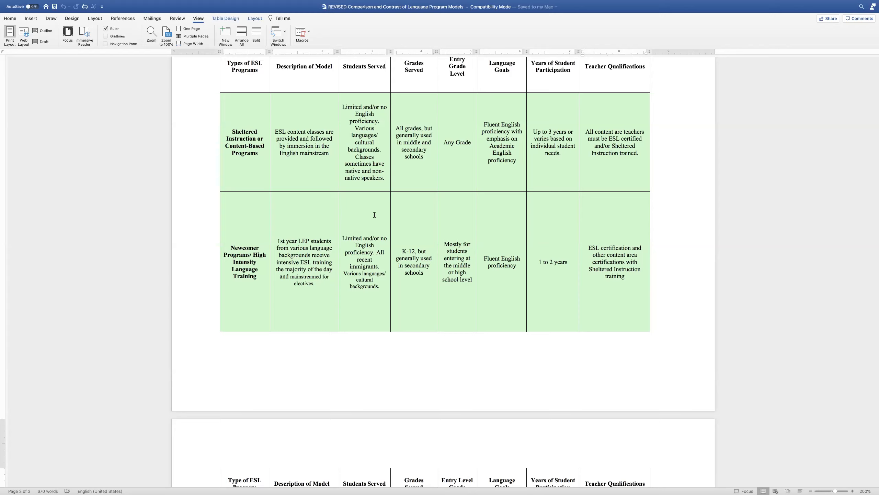
pyautogui.moveTo(551, 242)
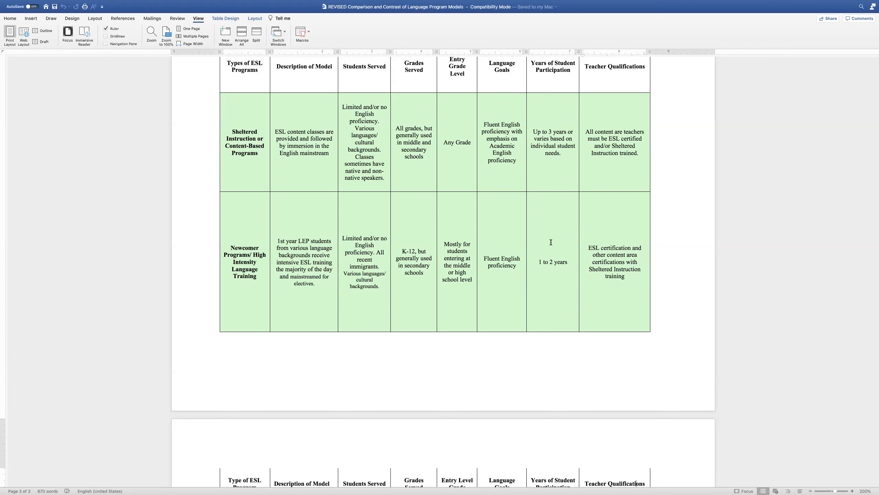
pyautogui.moveTo(640, 157)
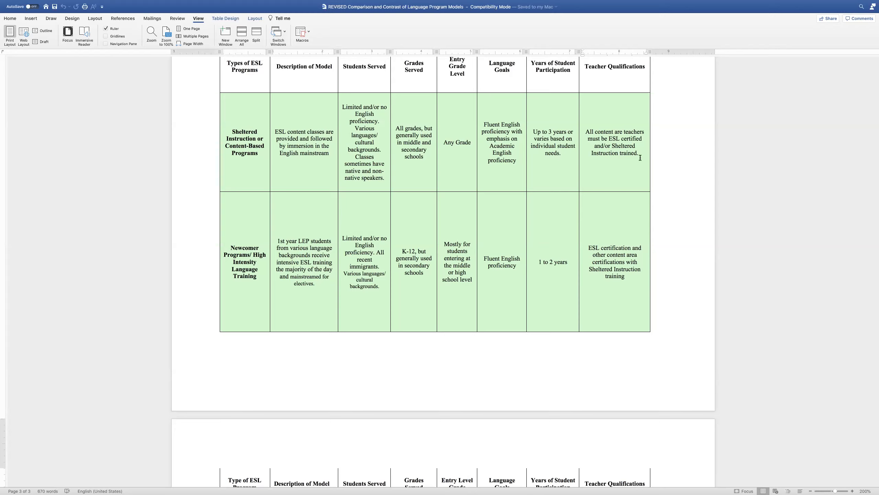
pyautogui.scroll(3)
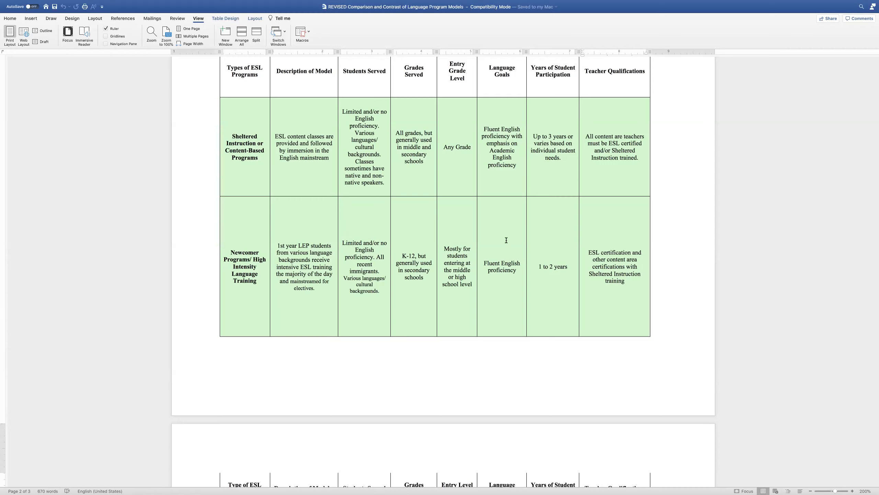
pyautogui.moveTo(542, 241)
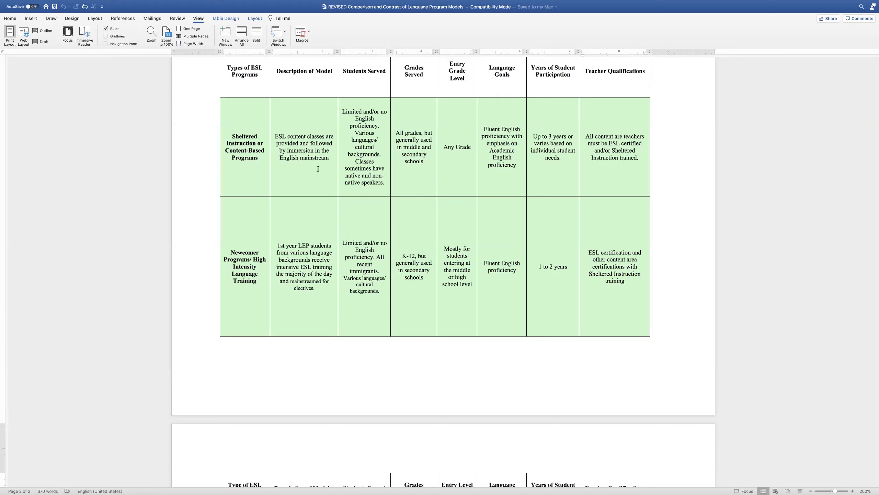
pyautogui.moveTo(506, 176)
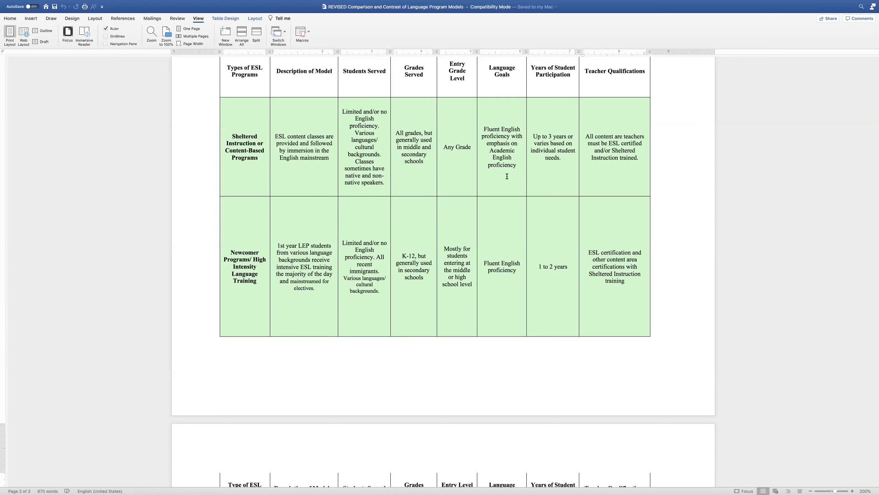
pyautogui.moveTo(542, 182)
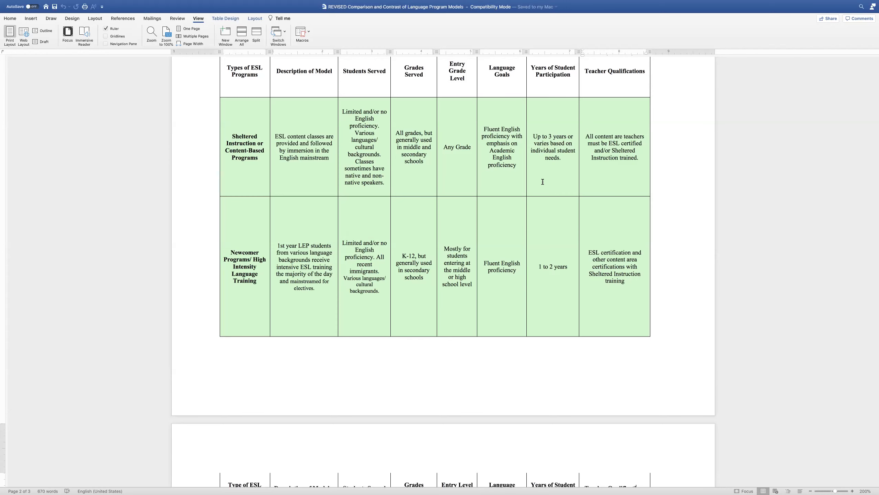
# Step: Scroll down to the bilingual models table with Transitional, Developmental and Dual Language rows
pyautogui.scroll(-3)
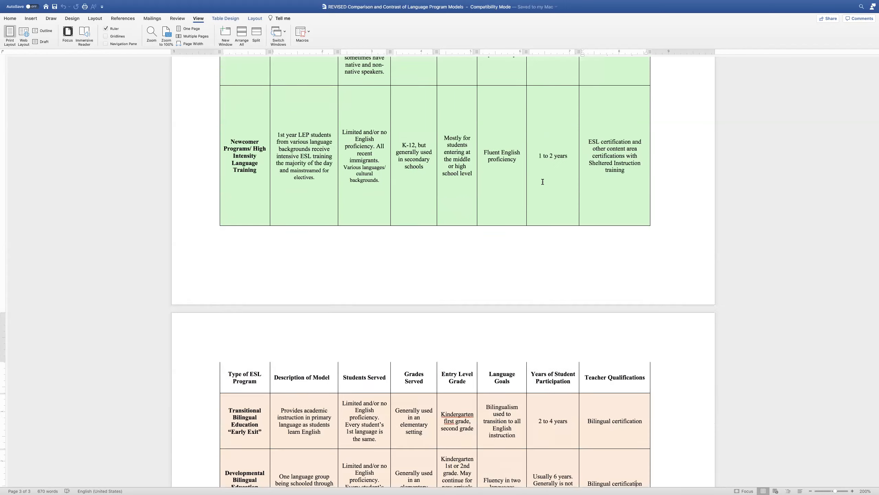
pyautogui.scroll(-3)
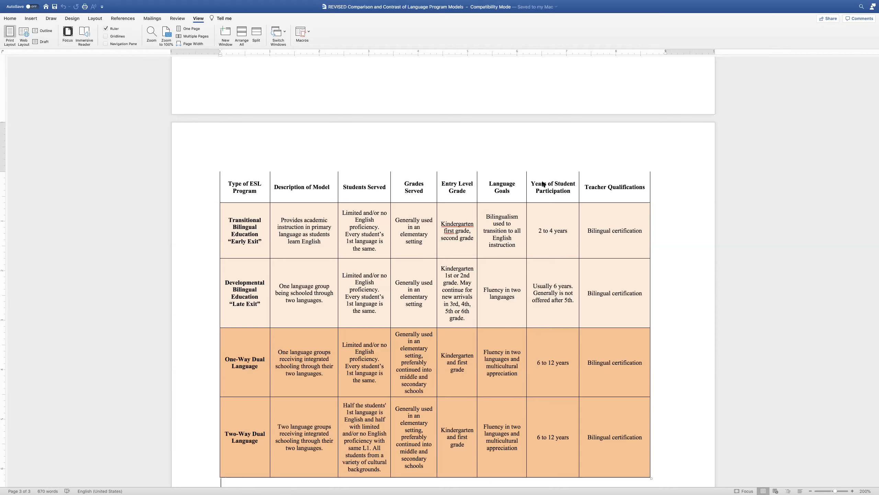
pyautogui.moveTo(493, 375)
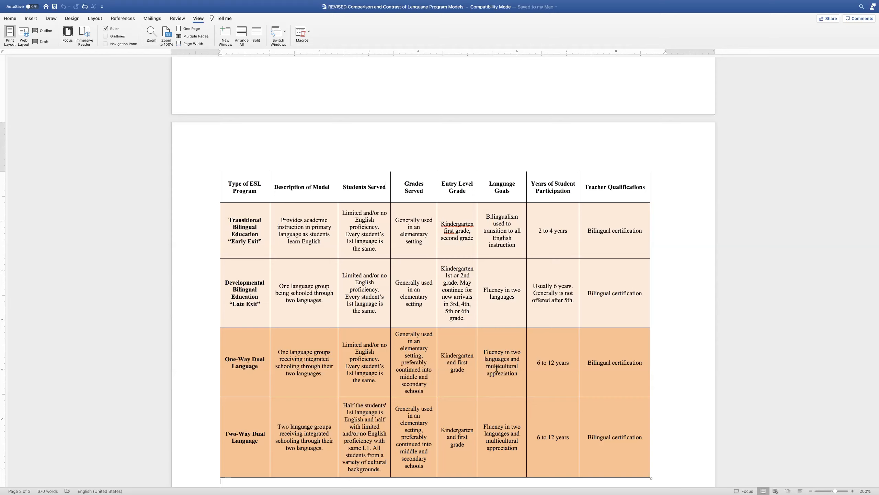
pyautogui.moveTo(426, 334)
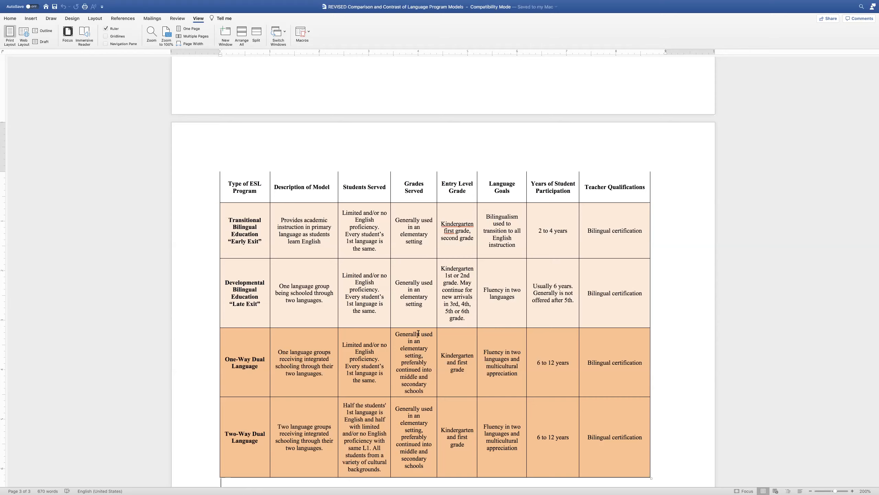
pyautogui.moveTo(310, 252)
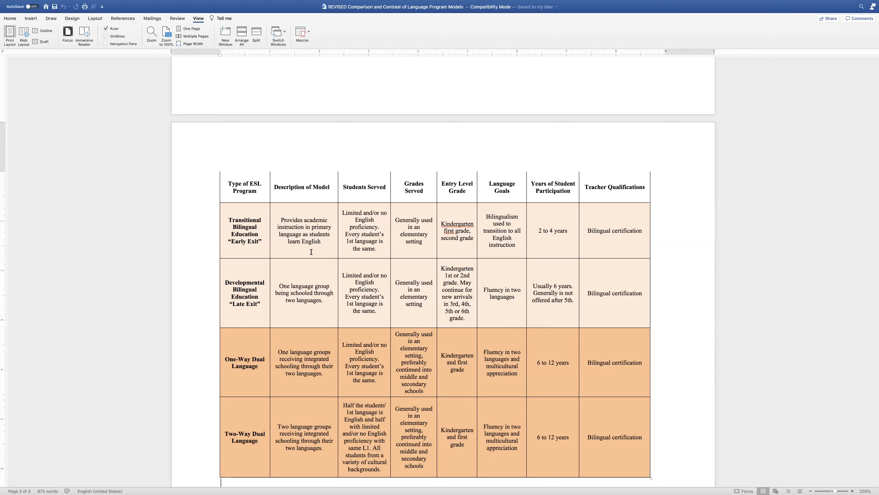
pyautogui.moveTo(358, 197)
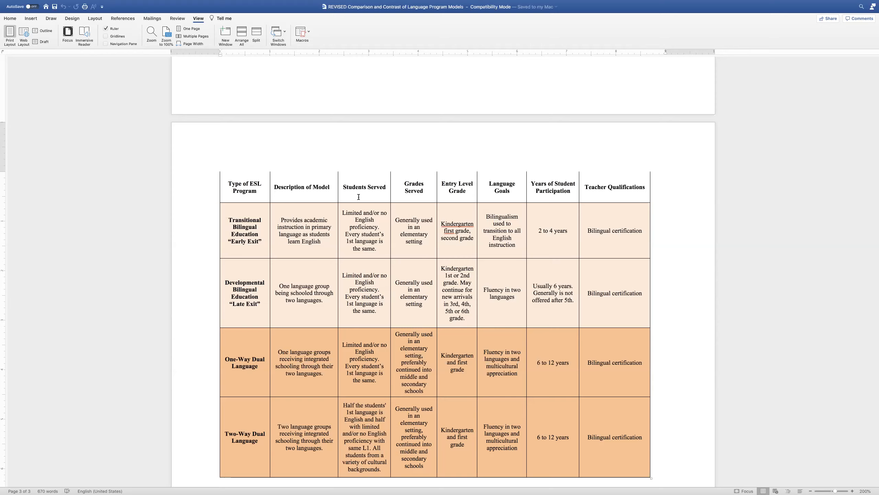
pyautogui.moveTo(286, 153)
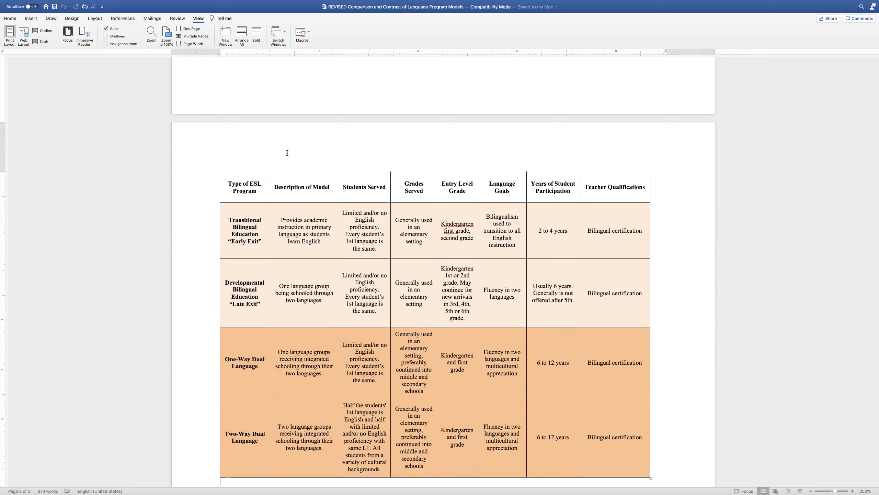
pyautogui.moveTo(385, 84)
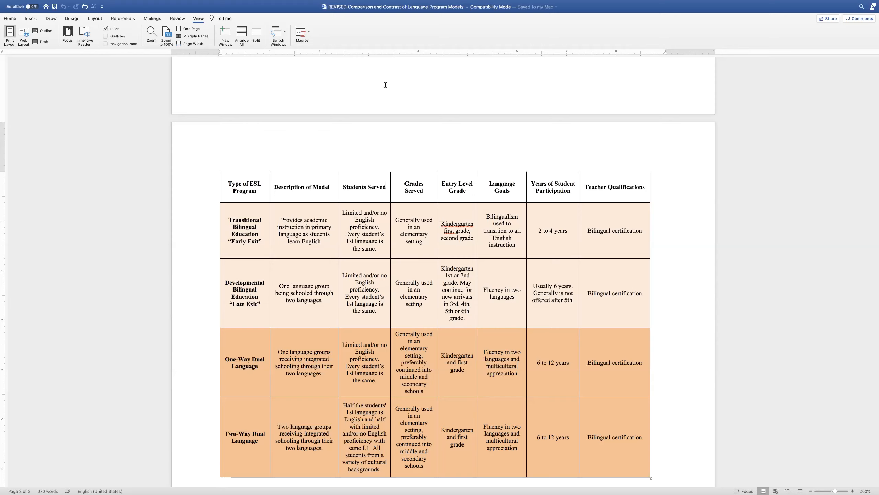
pyautogui.moveTo(470, 77)
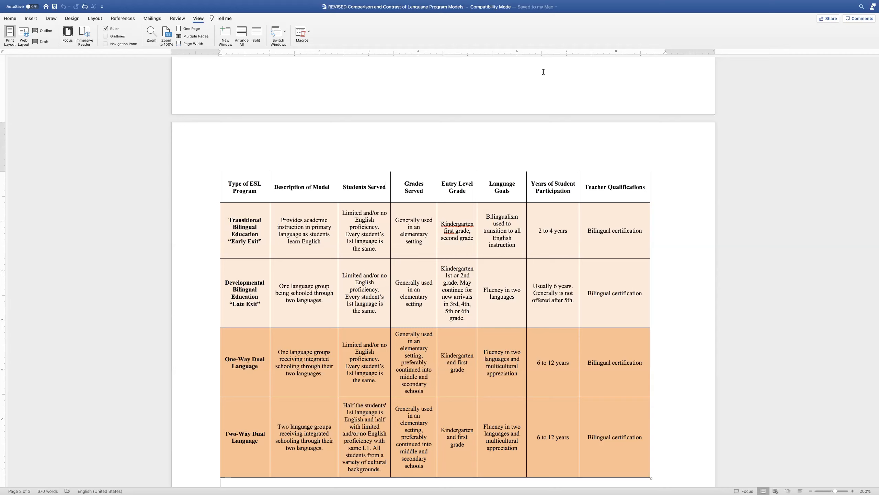
pyautogui.moveTo(546, 72)
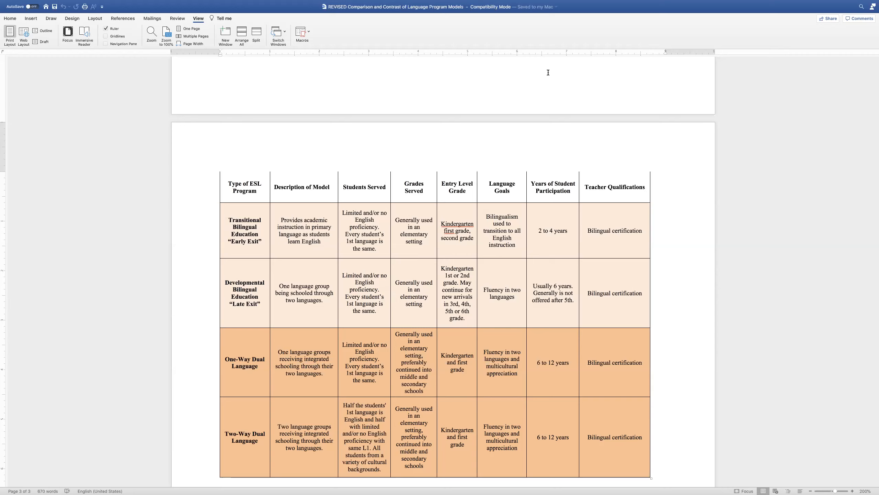
pyautogui.moveTo(567, 69)
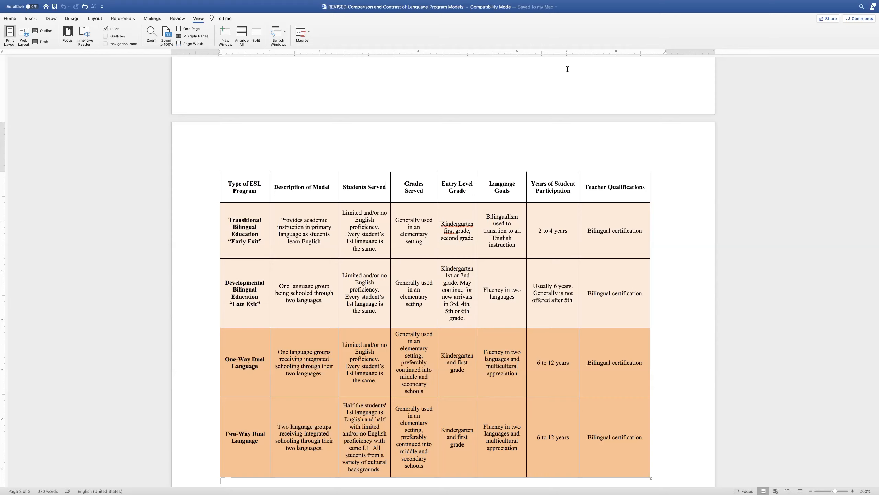
pyautogui.moveTo(575, 96)
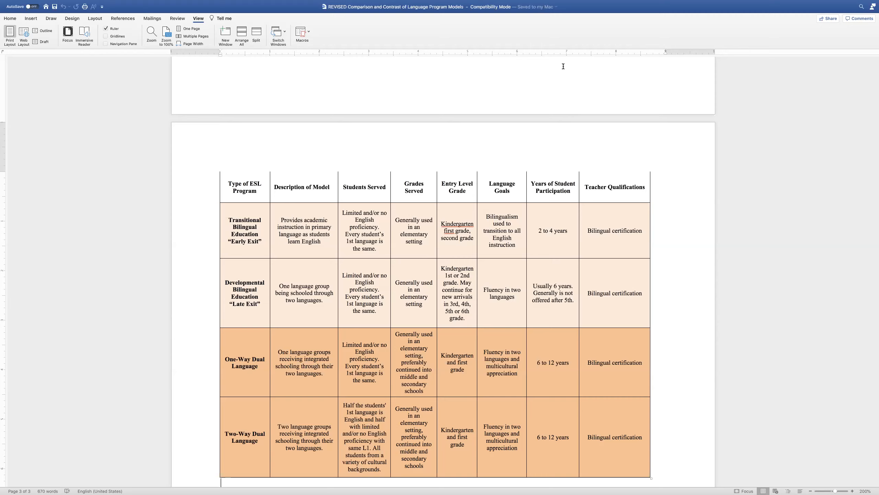
pyautogui.moveTo(560, 74)
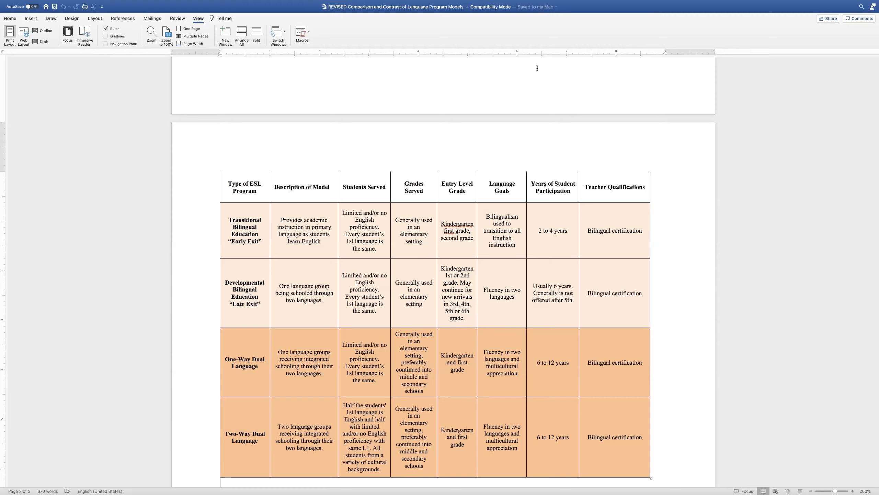
pyautogui.moveTo(517, 17)
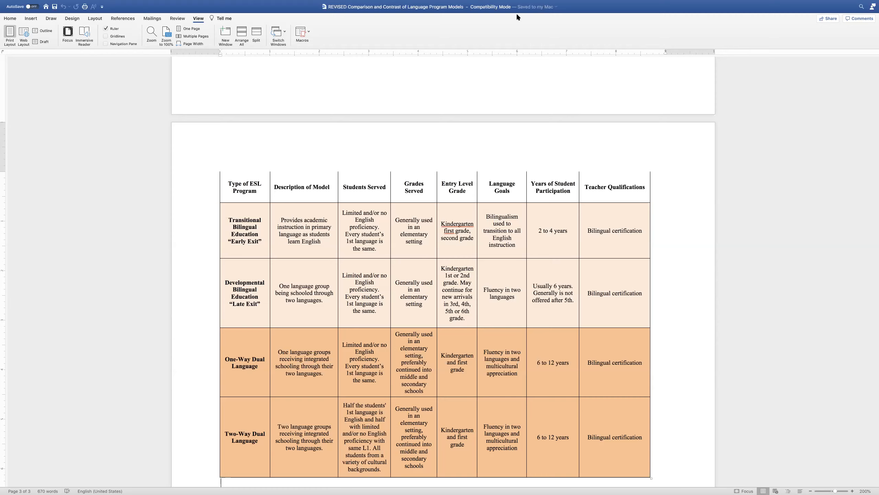
pyautogui.moveTo(506, 20)
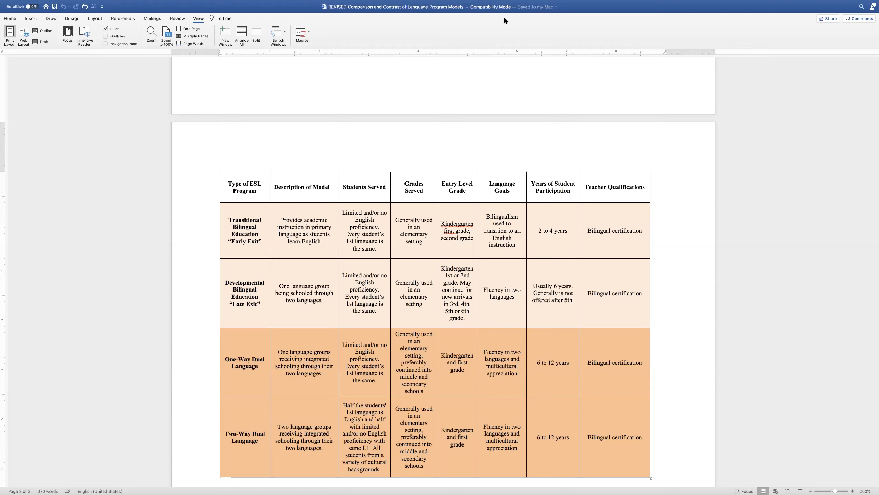